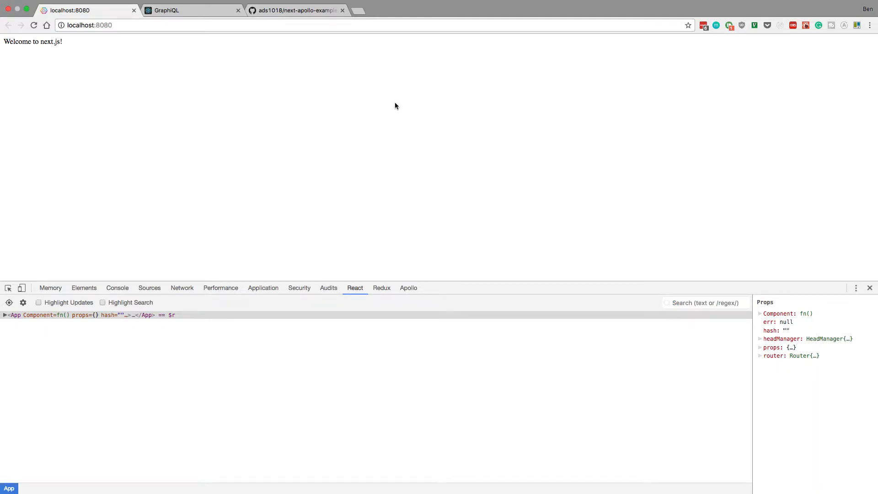
mouse_move(139, 73)
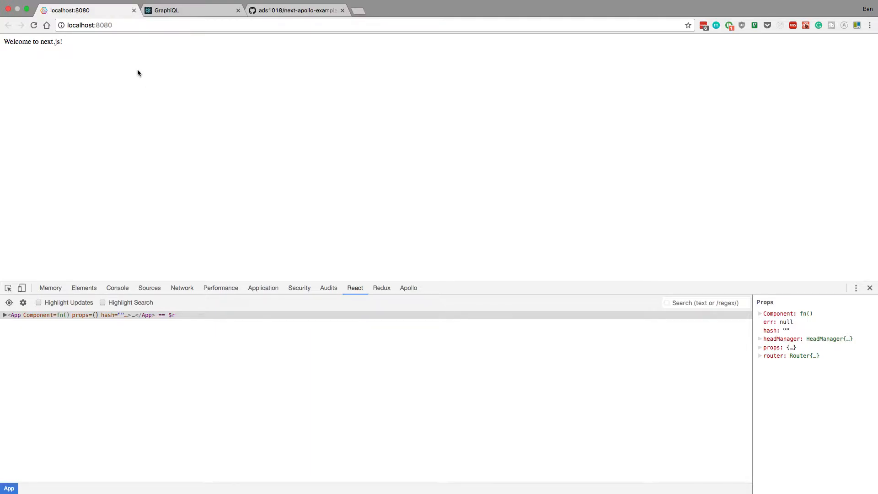
mouse_move(114, 106)
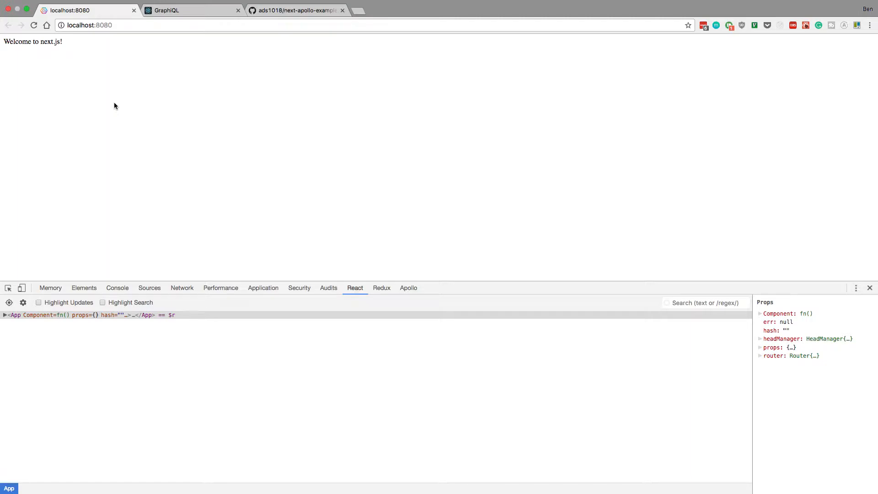
mouse_move(284, 133)
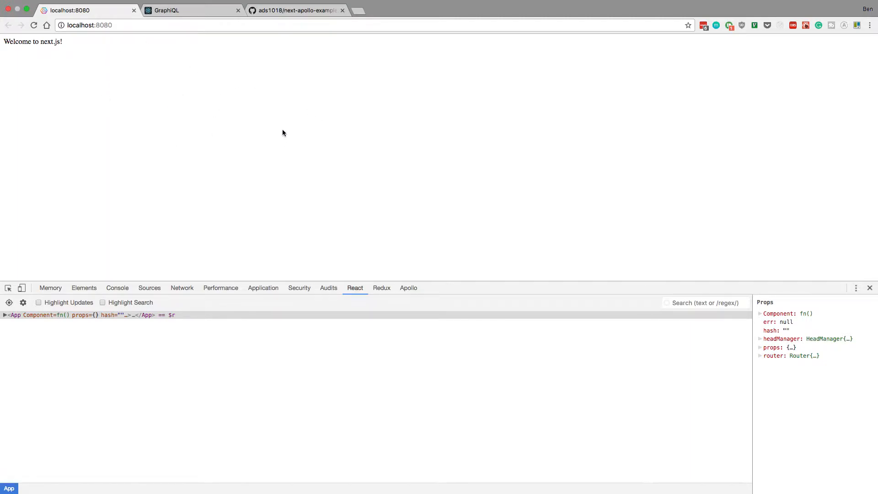
mouse_move(302, 167)
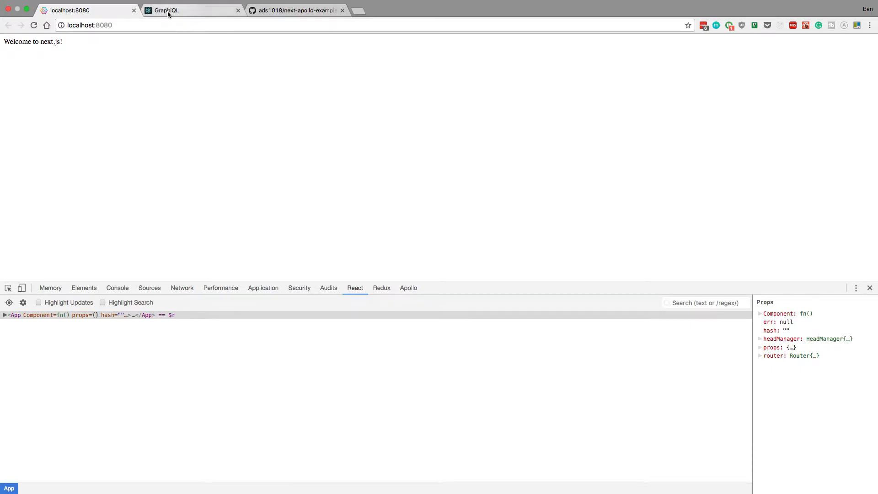
Run the { allUsers { username } } query in GraphiQL and view its result.
left_click(170, 10)
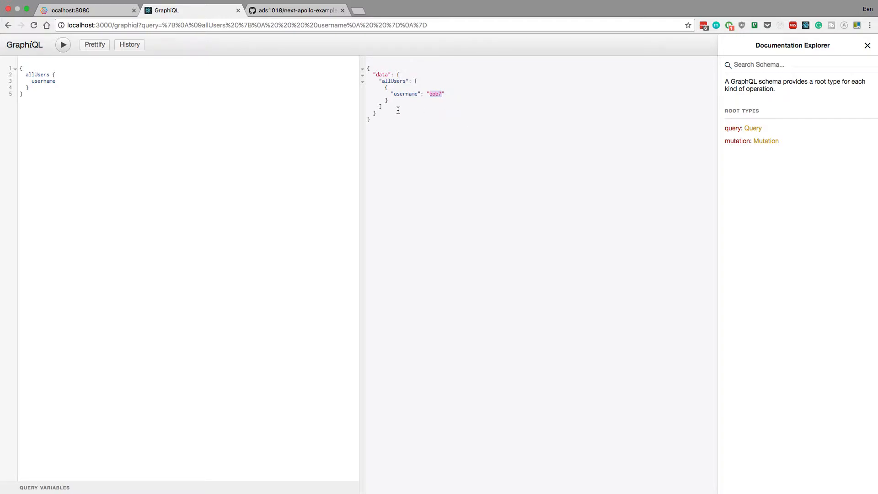
Return to the localhost:8080 tab showing the Next.js welcome page.
left_click(68, 8)
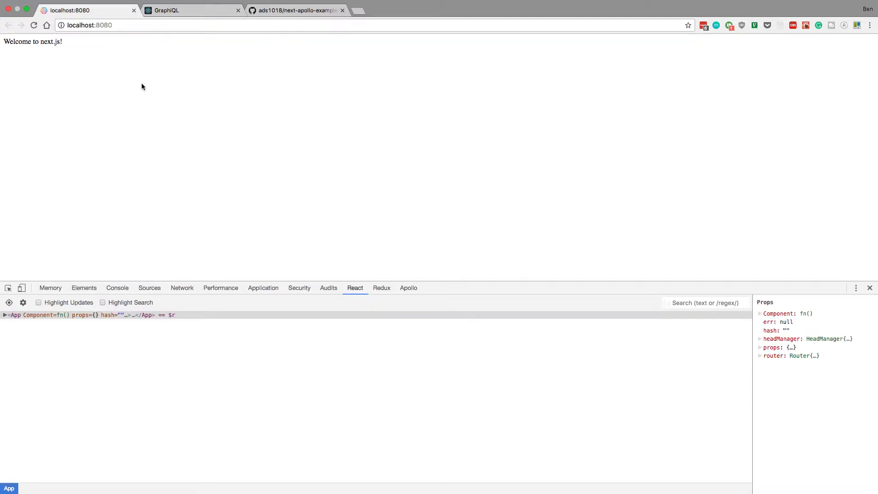
mouse_move(143, 99)
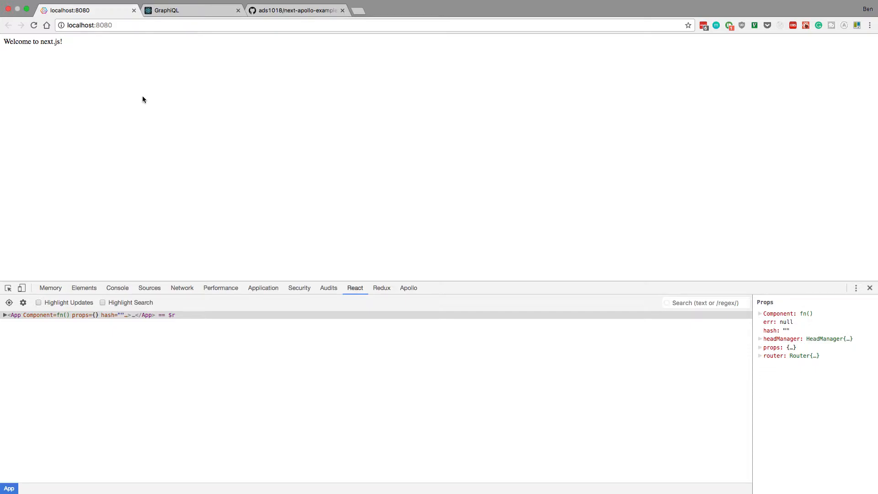
mouse_move(139, 103)
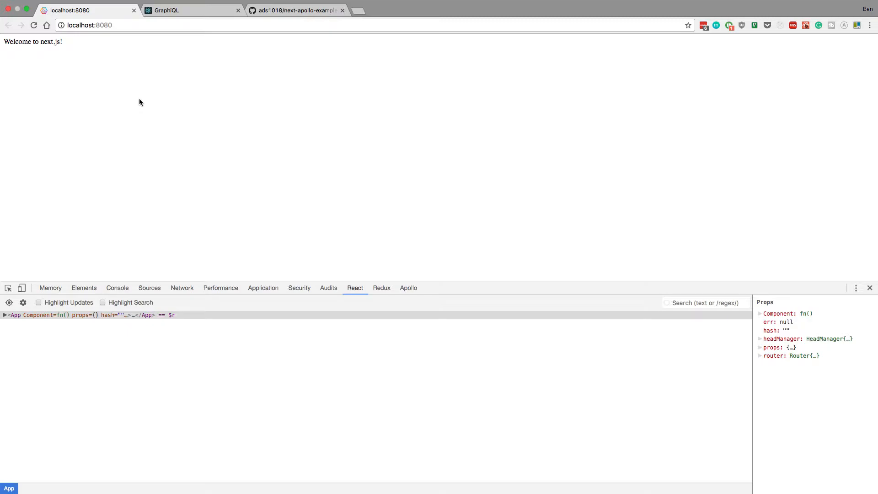
mouse_move(236, 103)
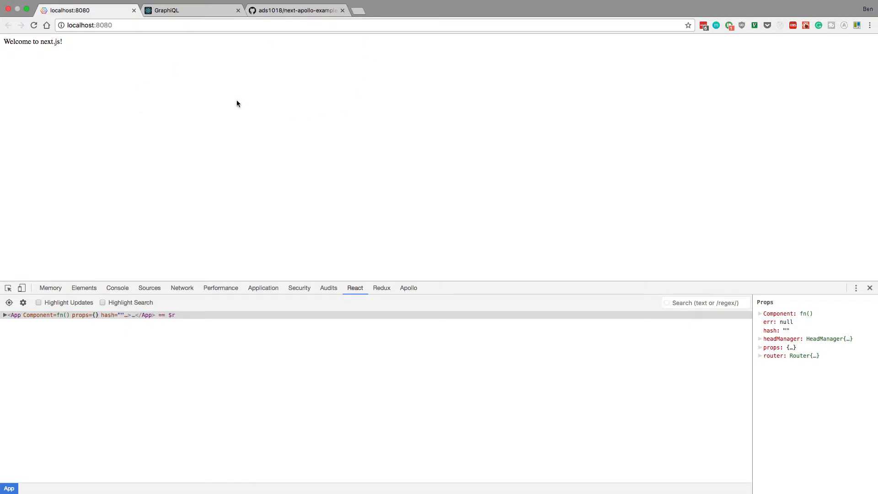
mouse_move(235, 104)
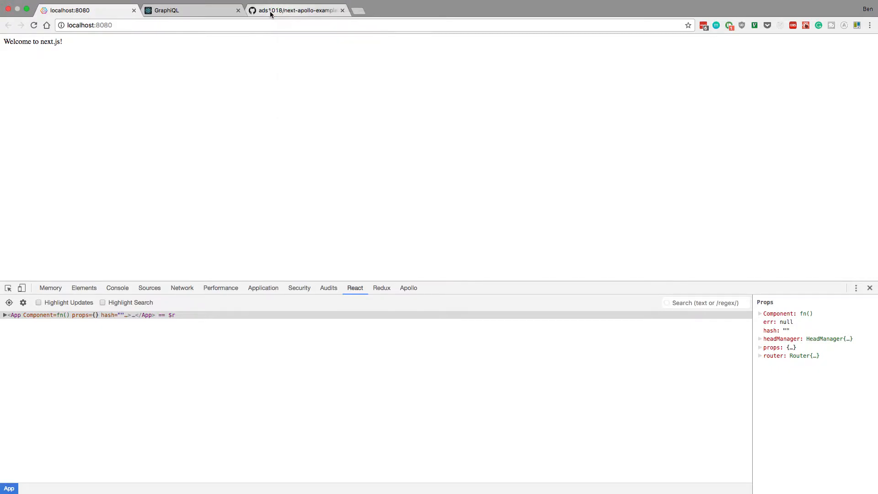
Browse next-apollo-example's lib folder and view initApollo.js and withData.js in their own tabs.
left_click(292, 10)
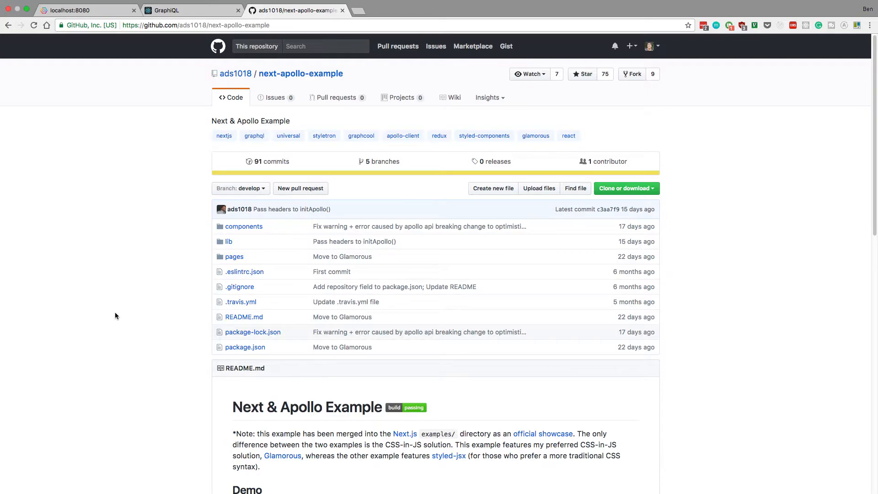
scroll("down", 3)
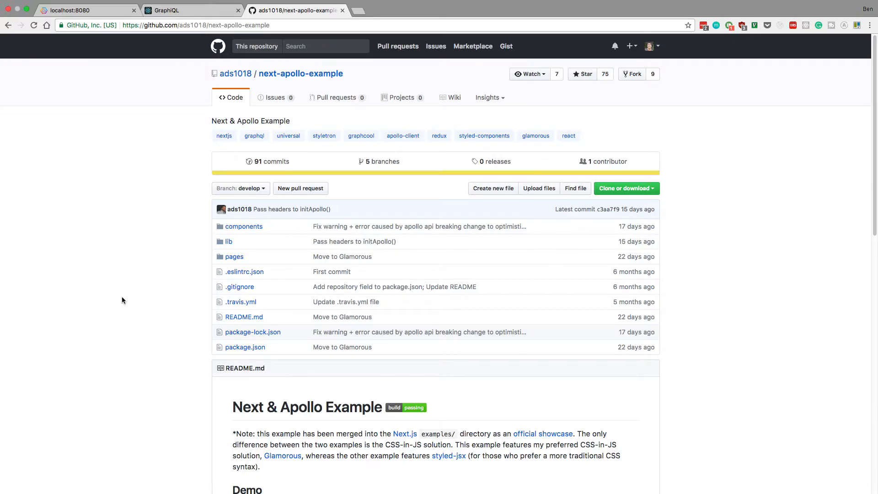
mouse_move(235, 242)
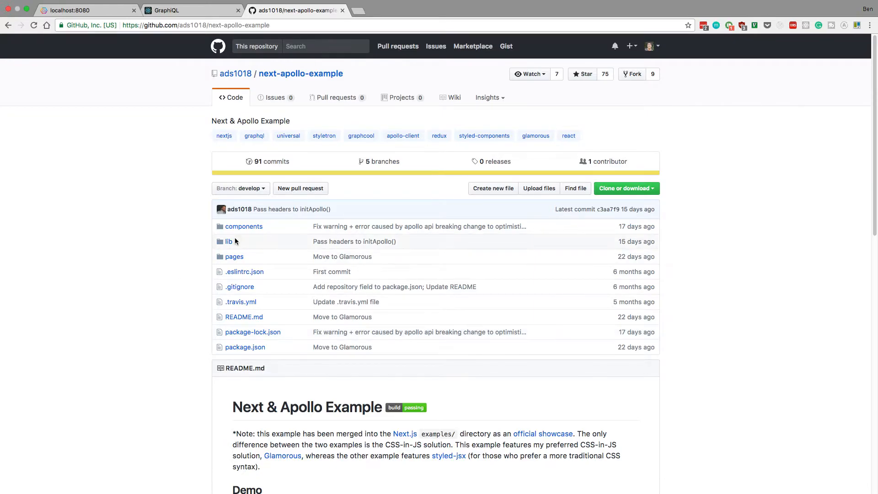
left_click(227, 241)
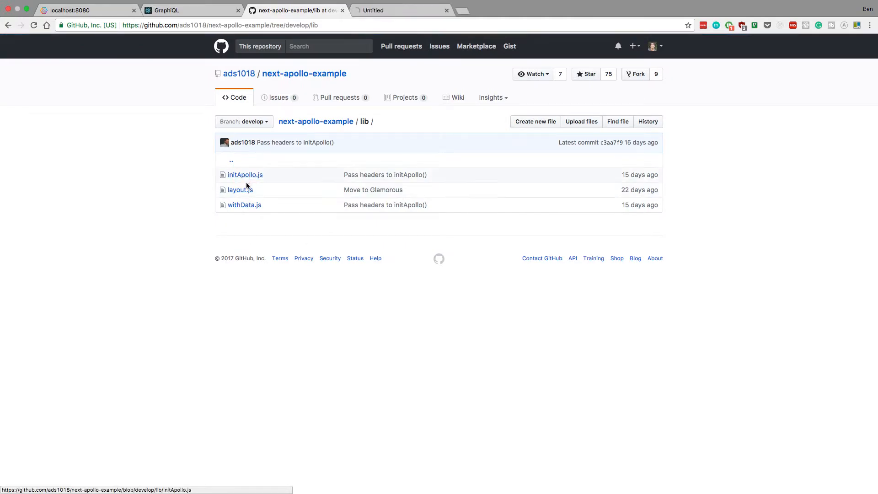
left_click(245, 175)
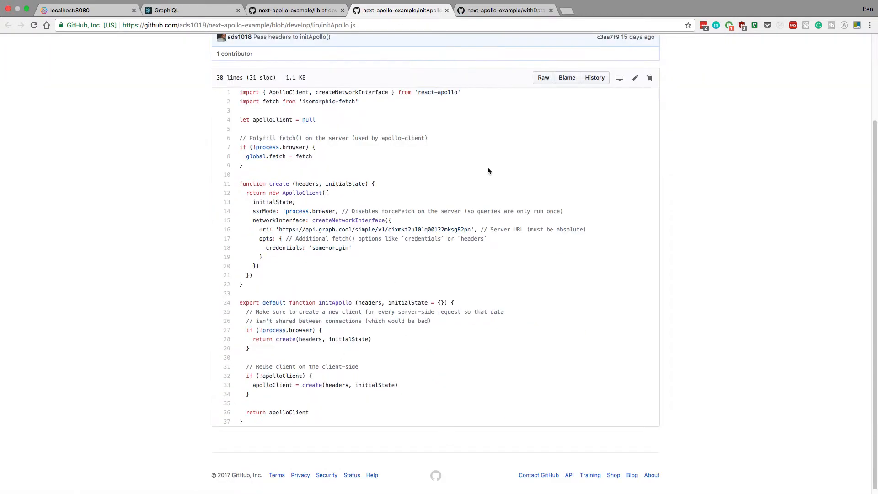
left_click(507, 11)
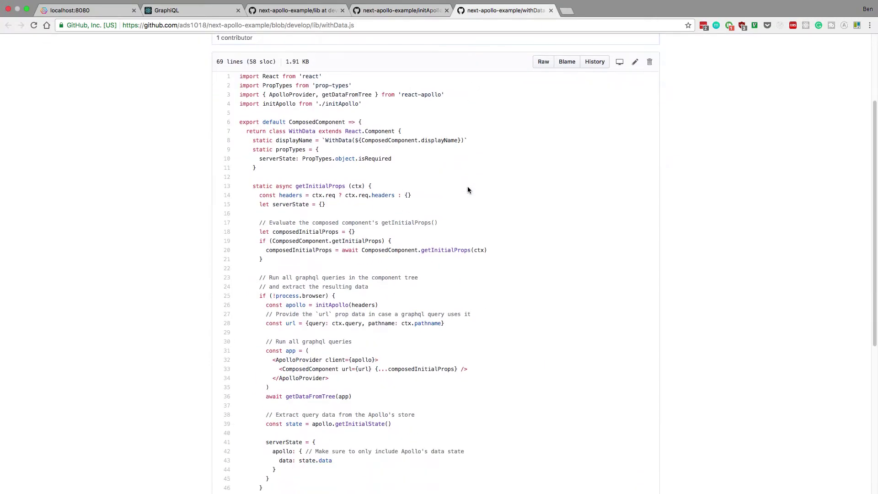
scroll("down", 3)
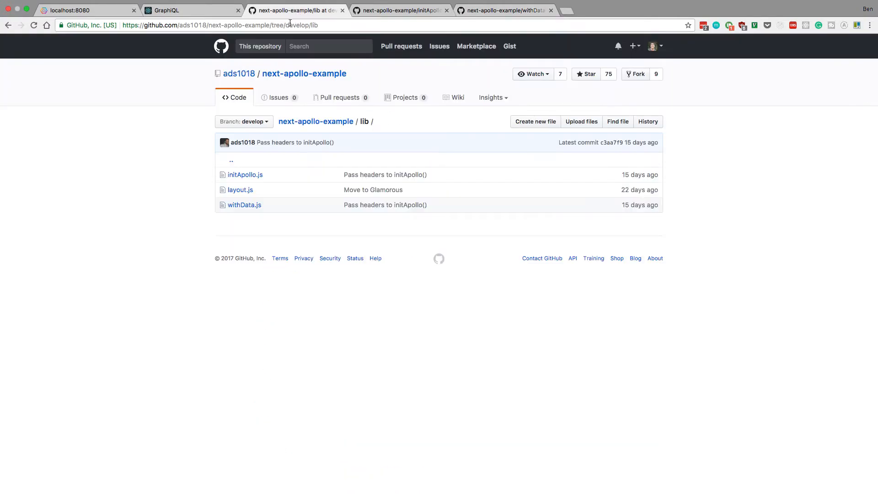
Review withData.js again, then return to and read through the initApollo.js source.
left_click(219, 26)
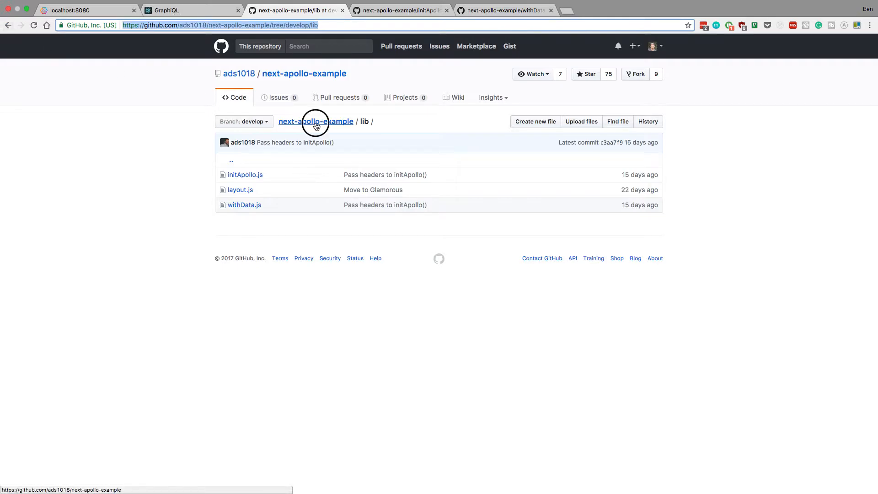
left_click(315, 122)
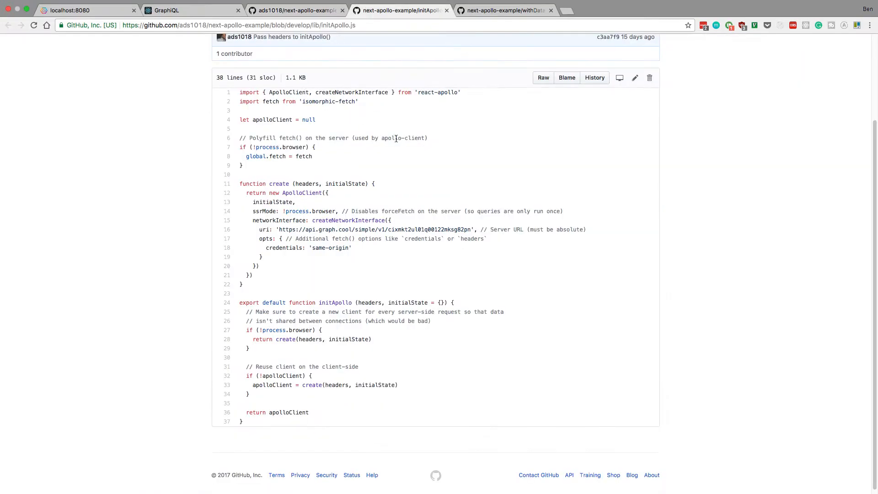
left_click(512, 10)
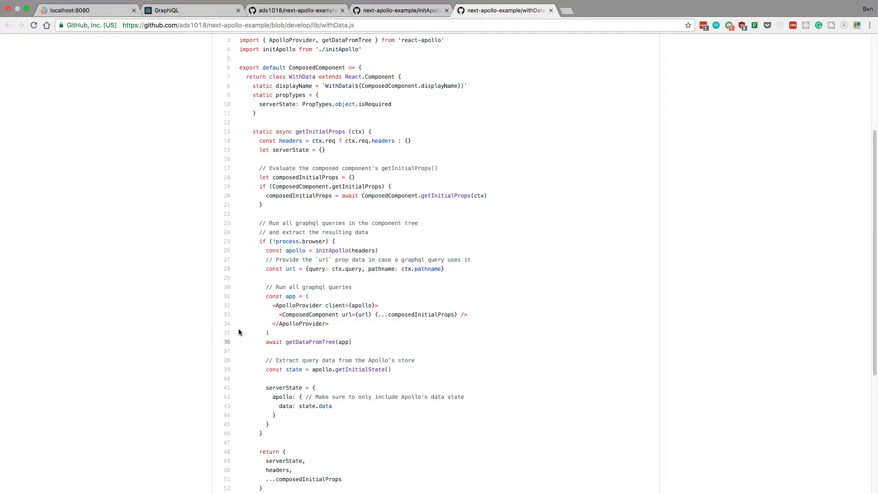
left_click(403, 10)
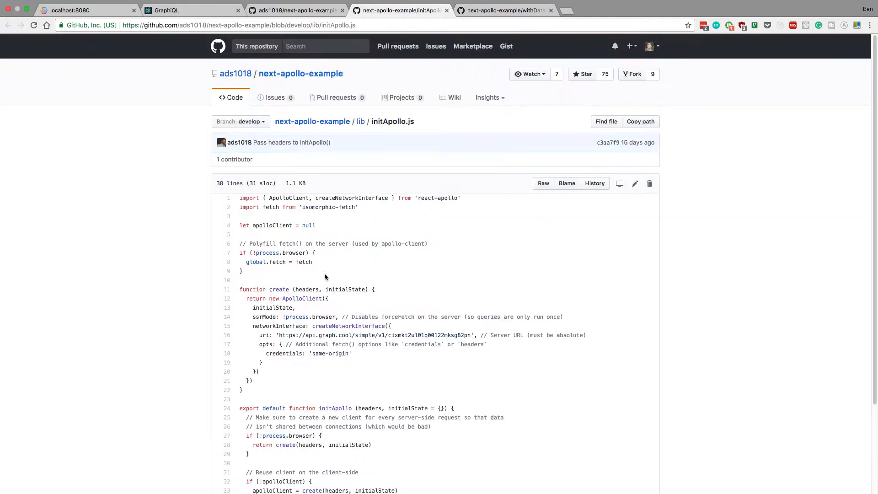
scroll("down", 3)
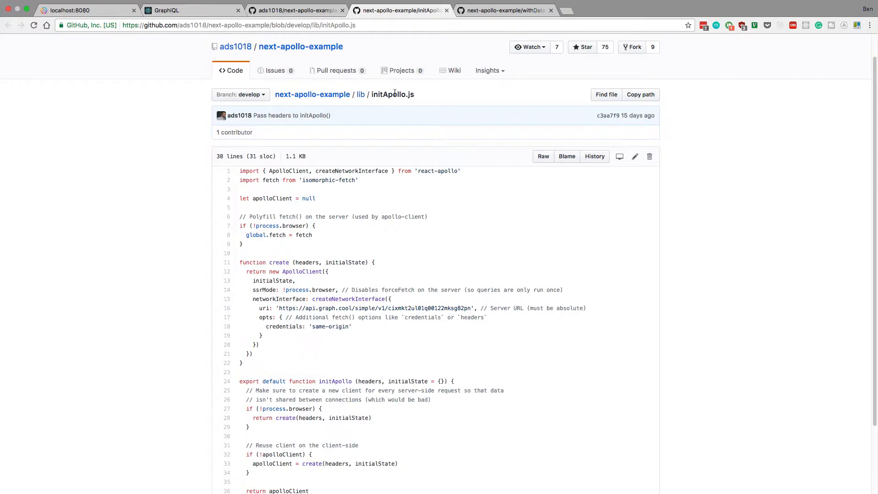
scroll("down", 3)
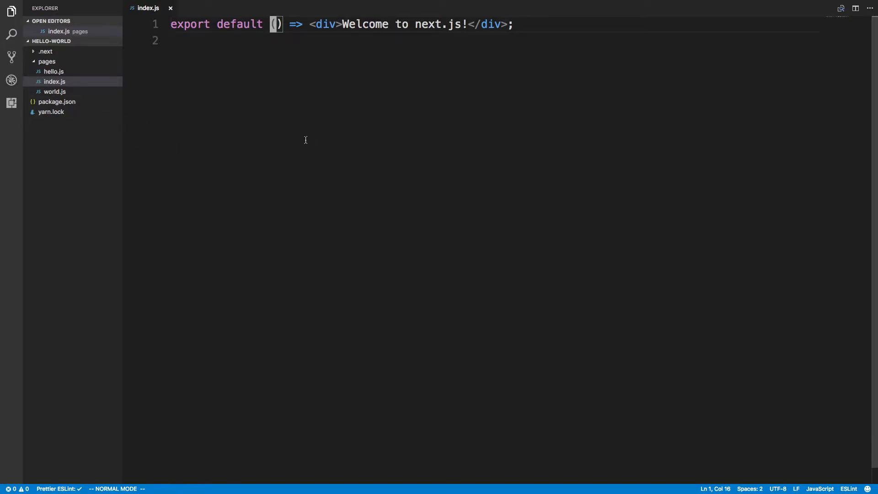
mouse_move(221, 90)
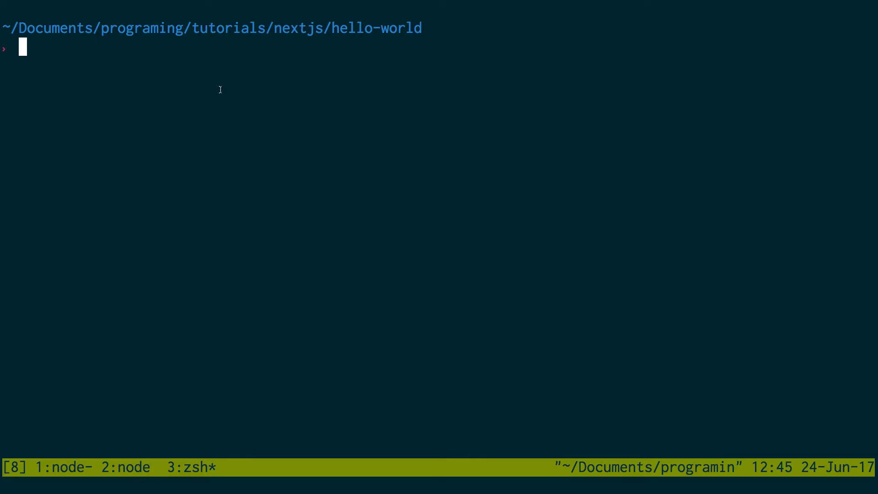
Enter the command 'yarn add react-apollo' at the hello-world prompt.
type("yarn add")
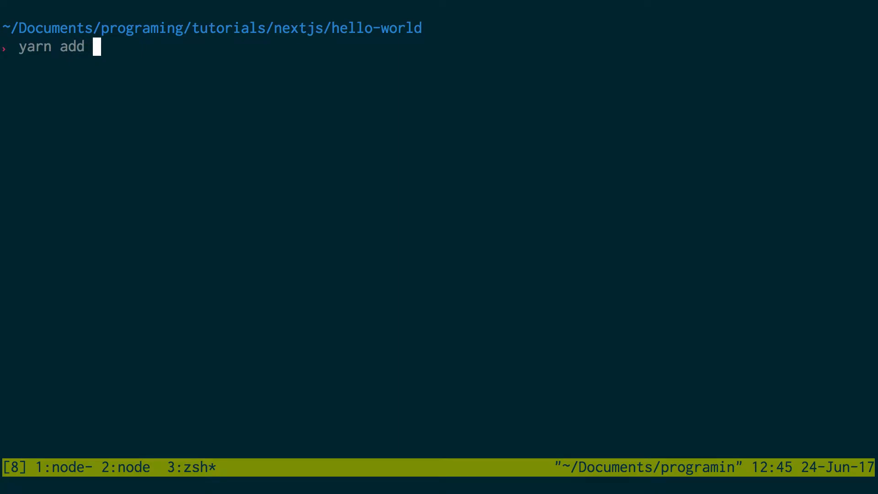
type("react-apoll")
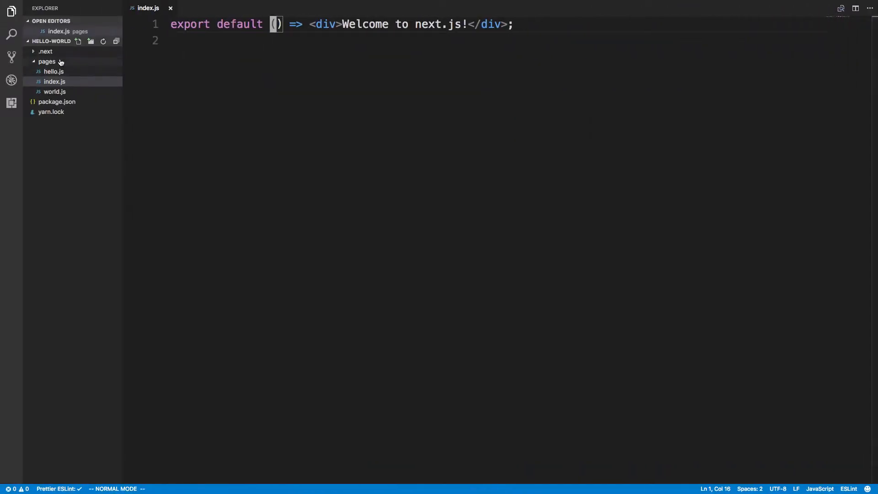
Create an apollo folder with initApollo.js holding the example's Apollo client setup code.
right_click(54, 82)
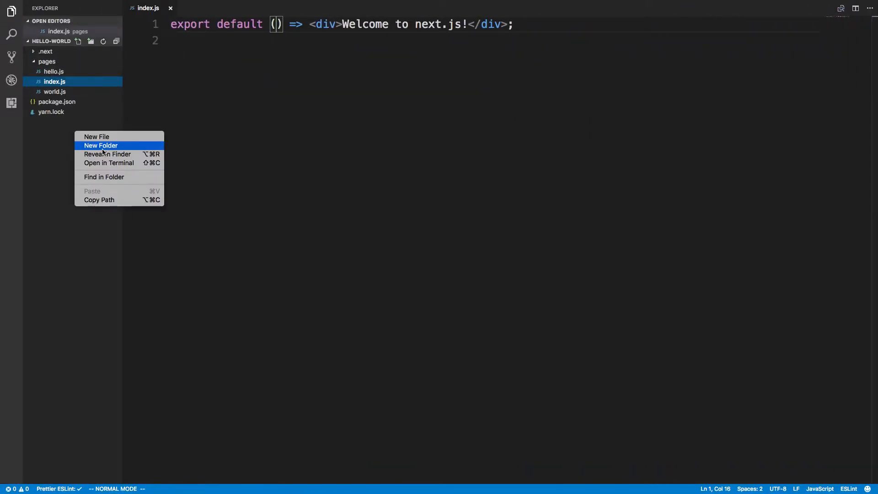
left_click(100, 145)
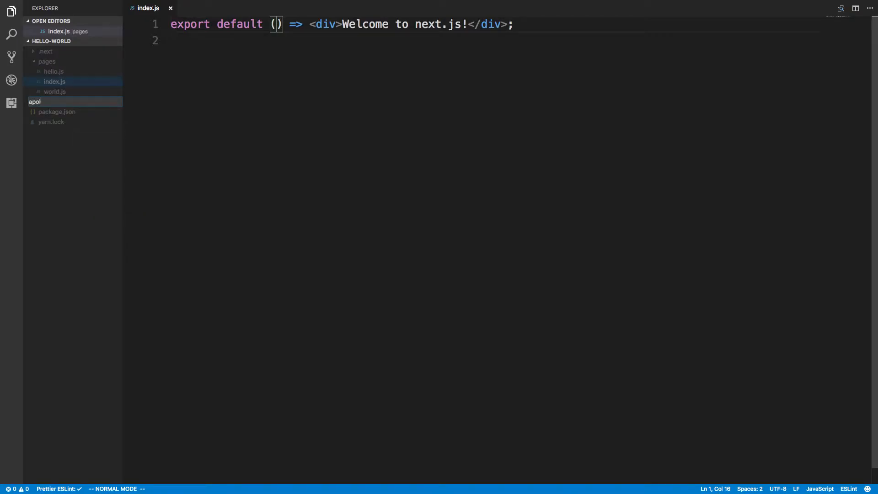
key("Enter")
type("init")
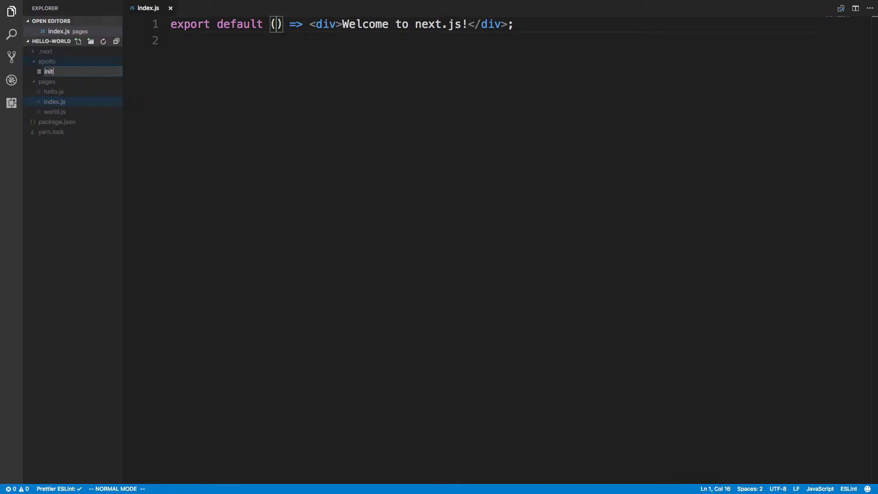
type("Apo")
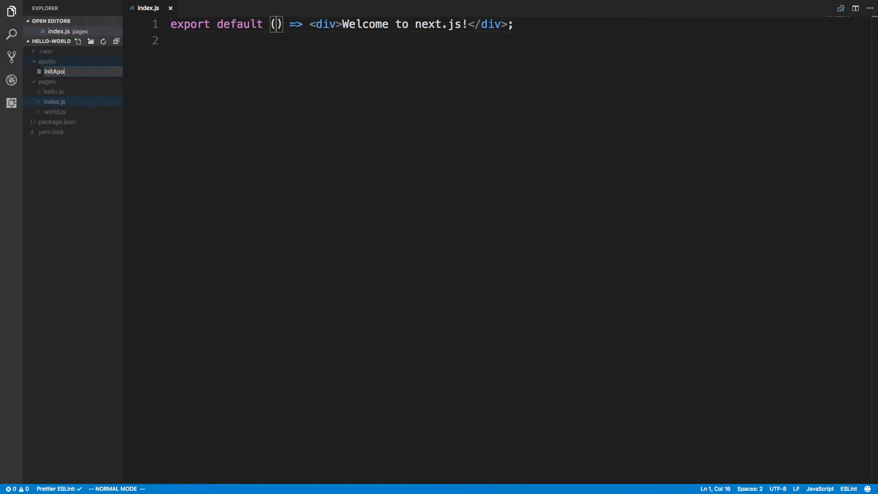
key("Enter")
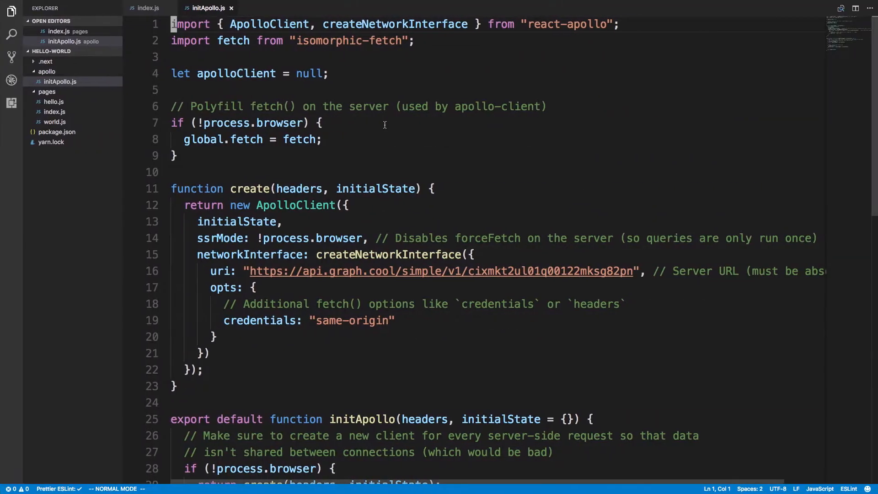
Add withData.js with the example's data-wrapper component to the apollo folder and save it.
right_click(46, 72)
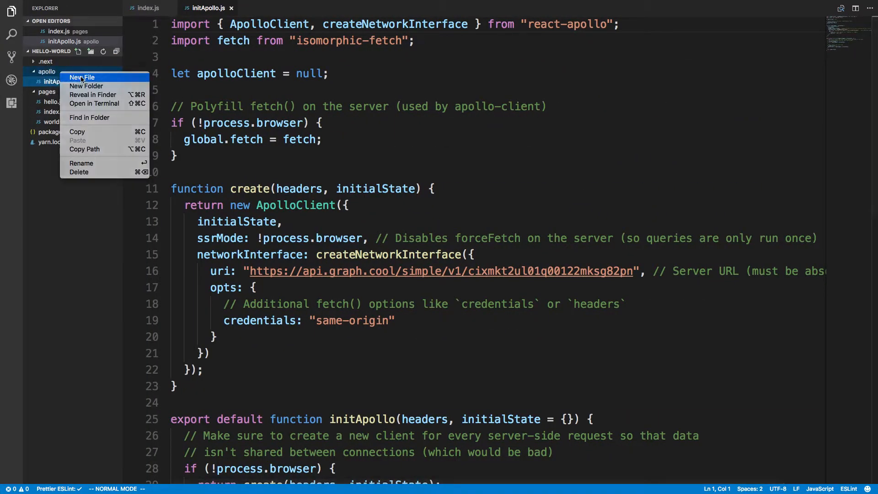
left_click(81, 77)
type("w")
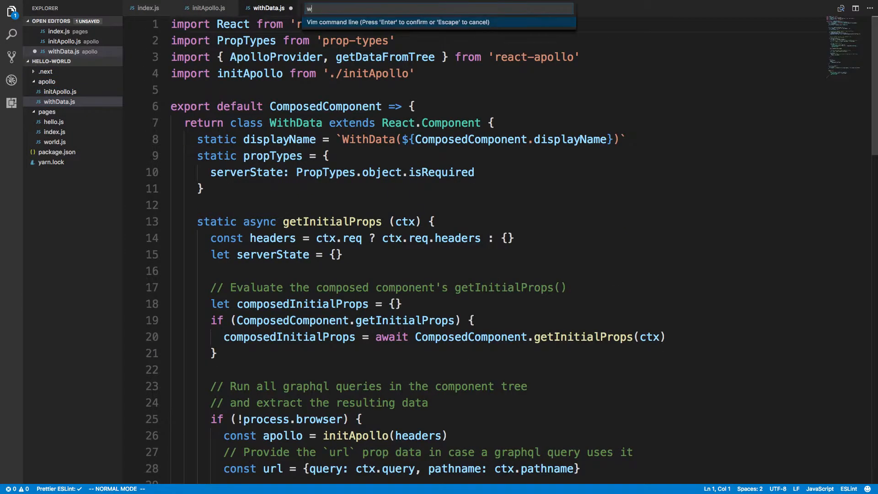
key("Enter")
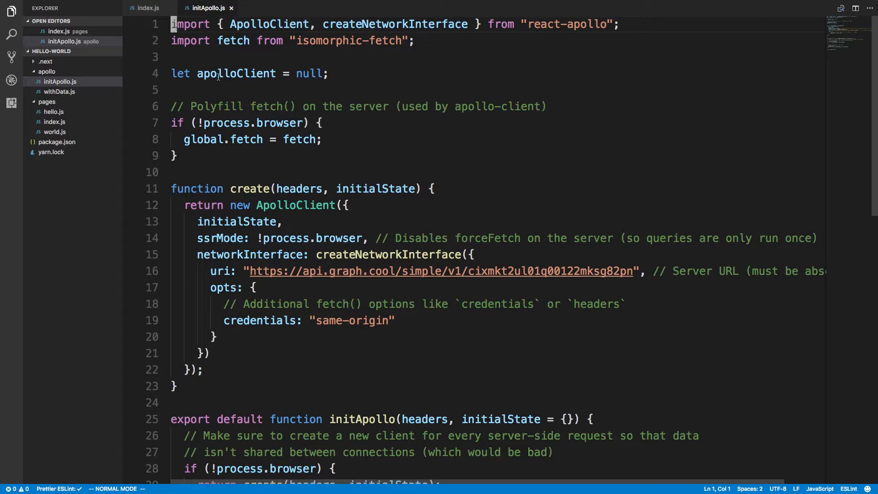
mouse_move(212, 14)
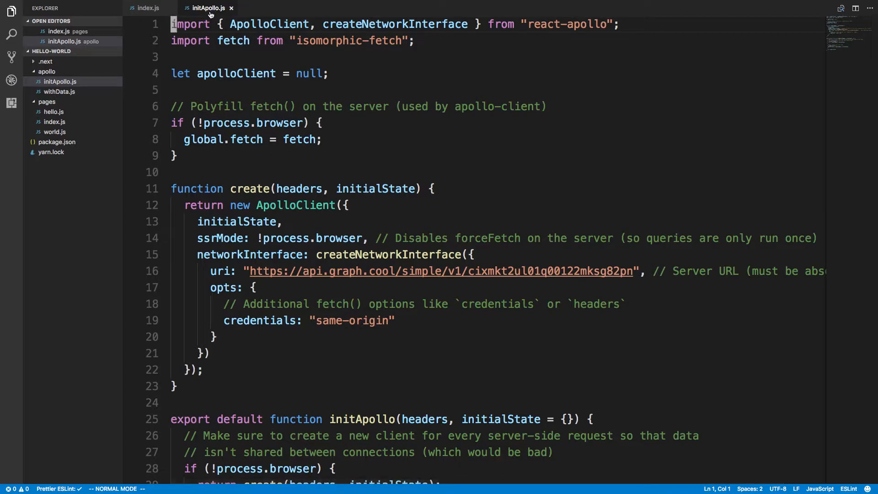
left_click(291, 271)
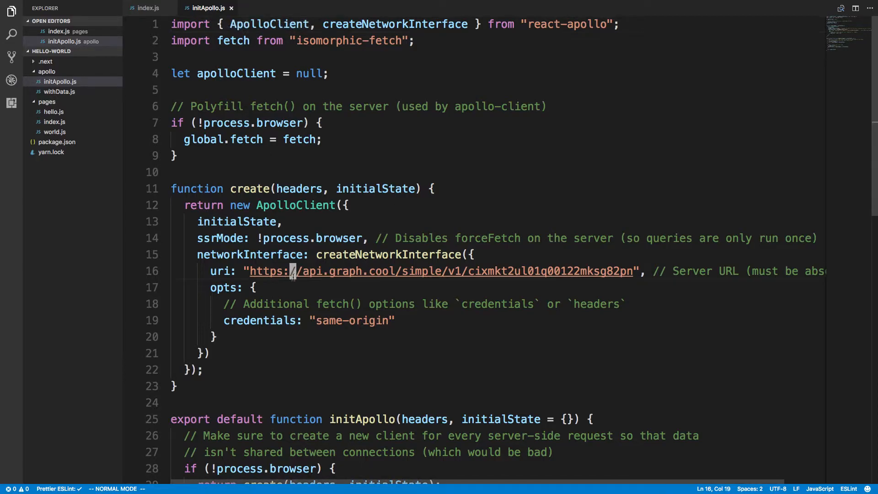
mouse_move(586, 307)
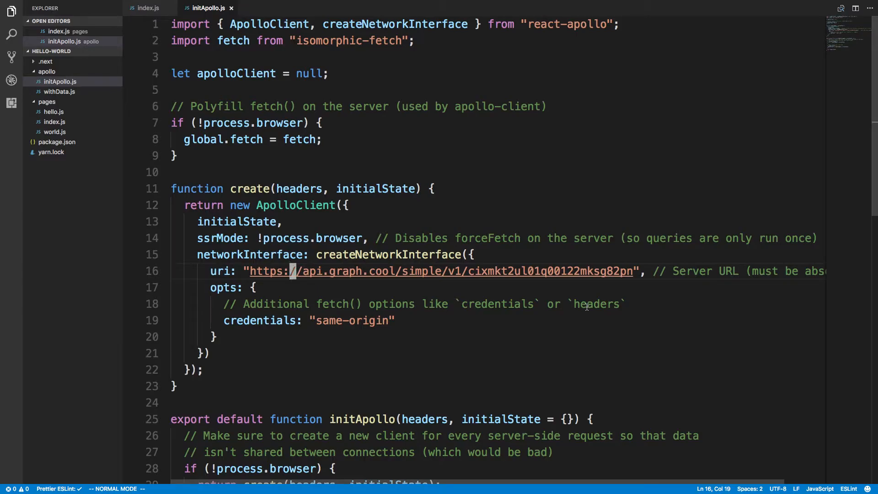
left_click(252, 270)
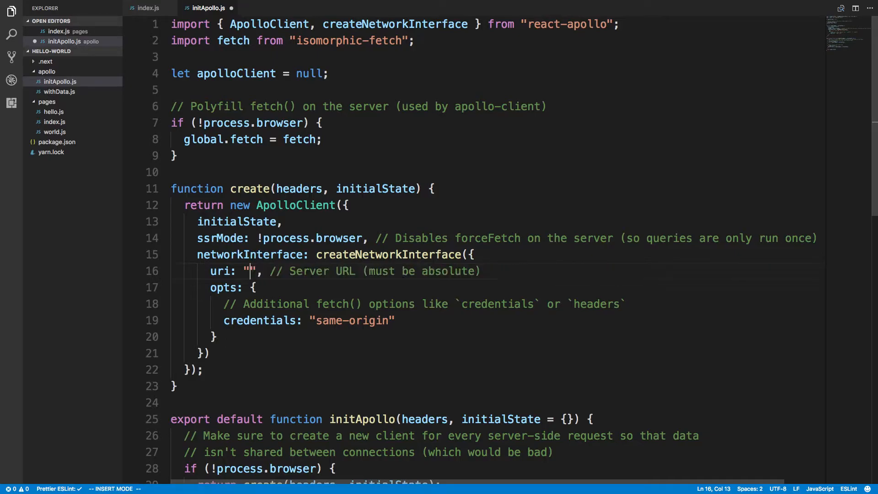
type("http:")
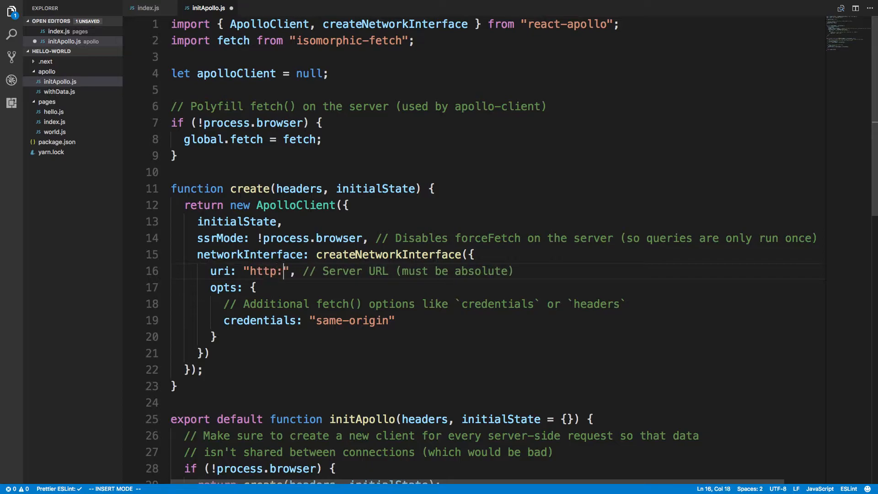
type("//localhost")
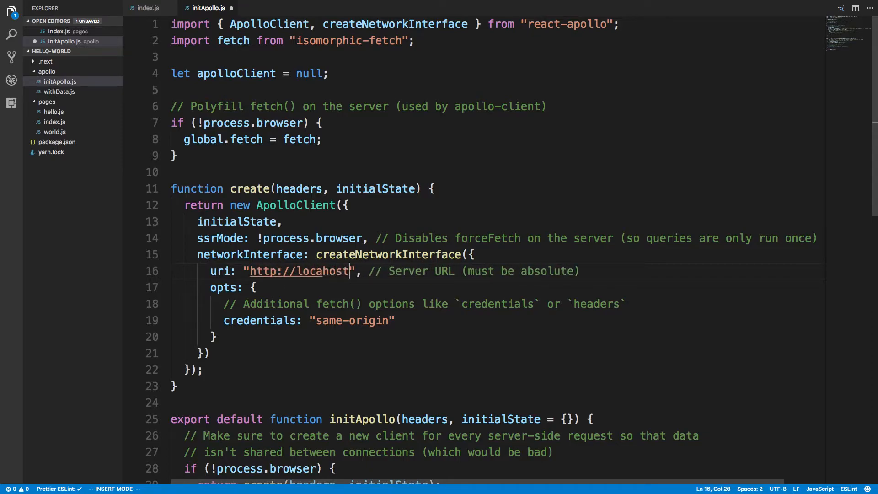
type(":3")
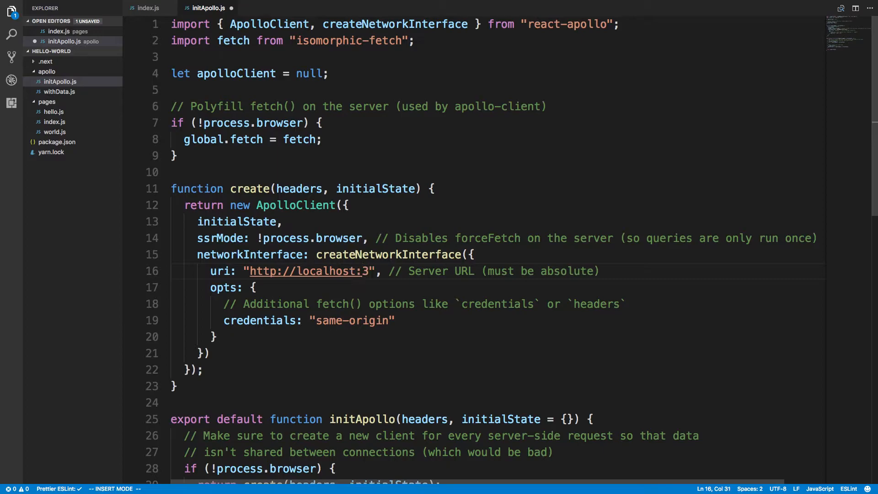
type("000/graphql")
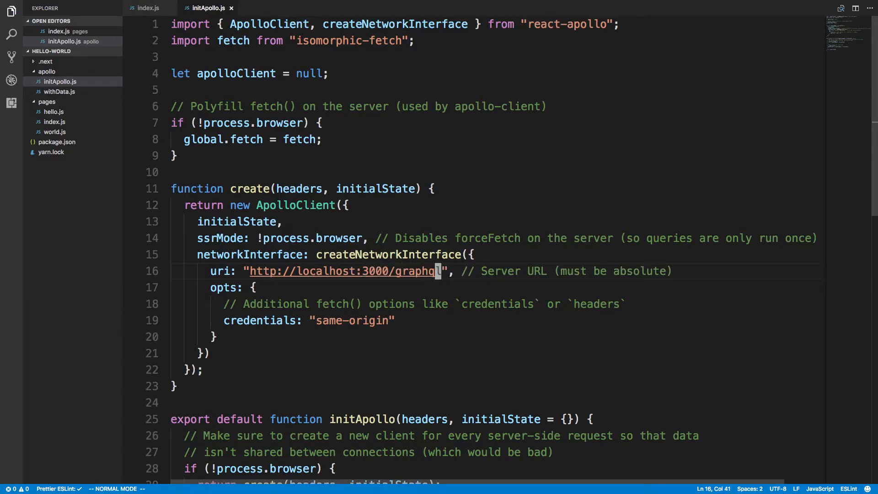
mouse_move(228, 7)
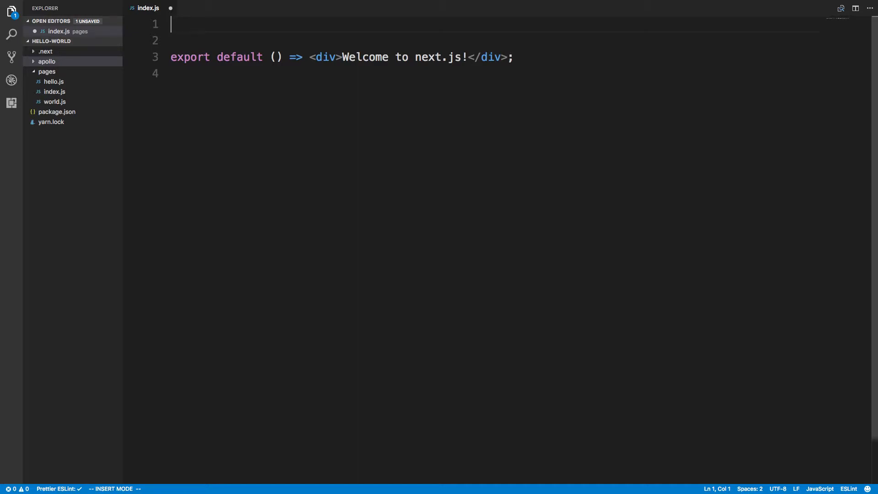
Import { gql, graphql } from 'react-apollo' and define const query = gql`{ allUsers { username } }`.
type("import")
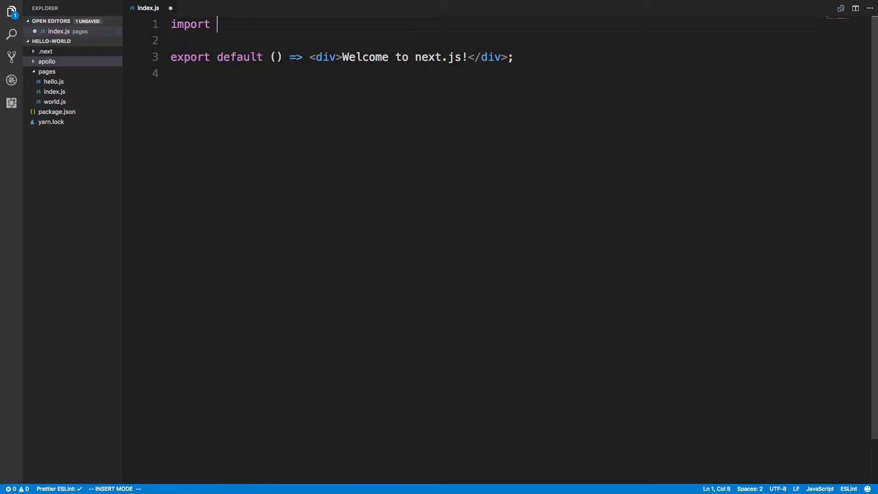
type("{ gql, g}")
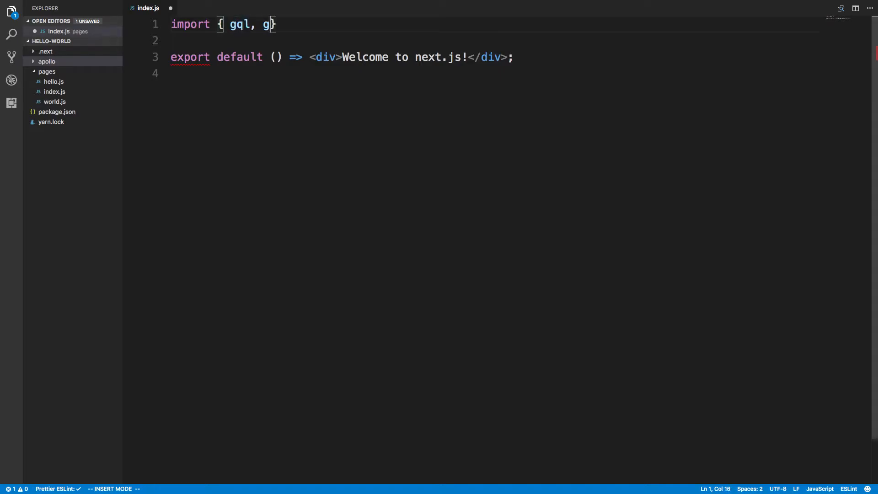
type("raphql")
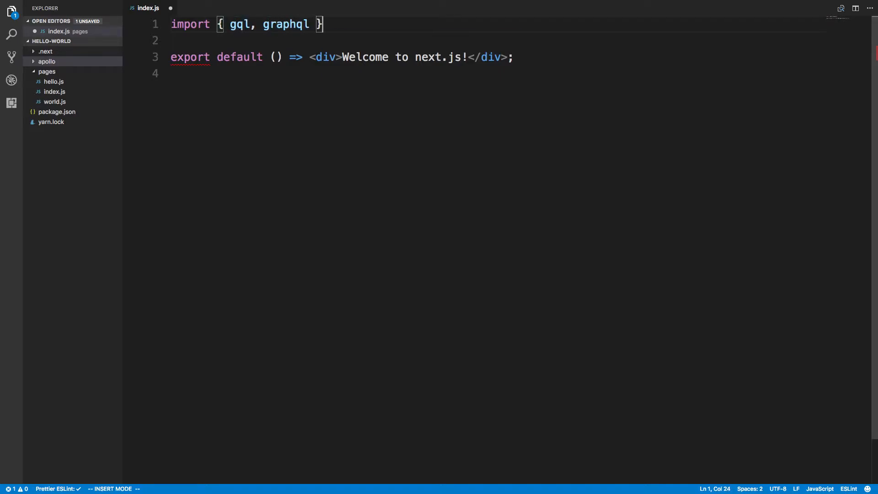
type("from 'react-apoll")
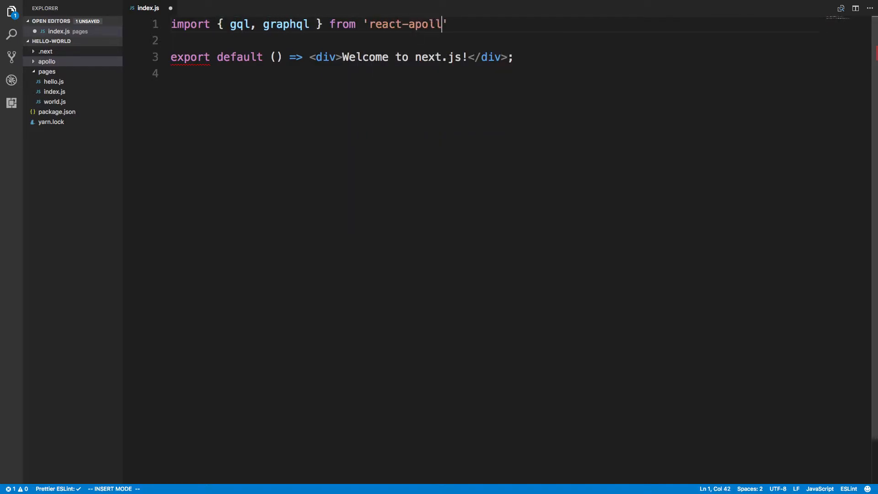
type("';")
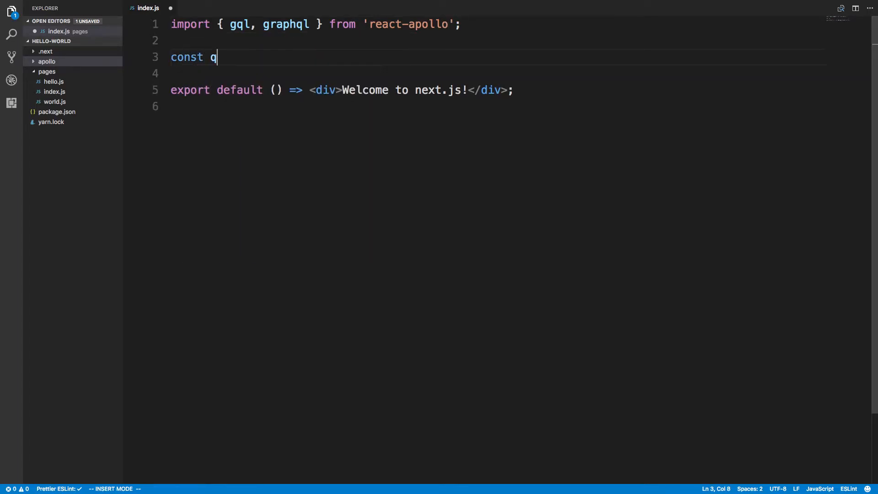
type("uery = gql`")
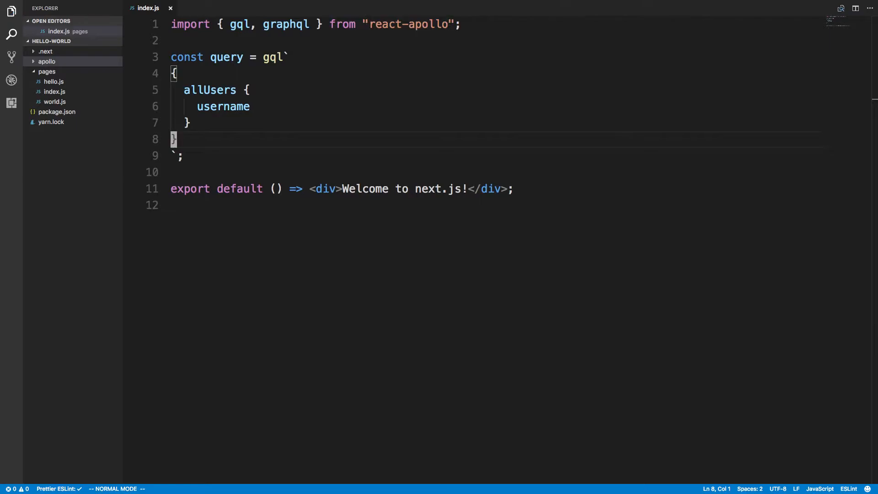
Rework the export into const index and a GraphqlIndex declared as graphql(query)().
left_click(293, 188)
type("cons")
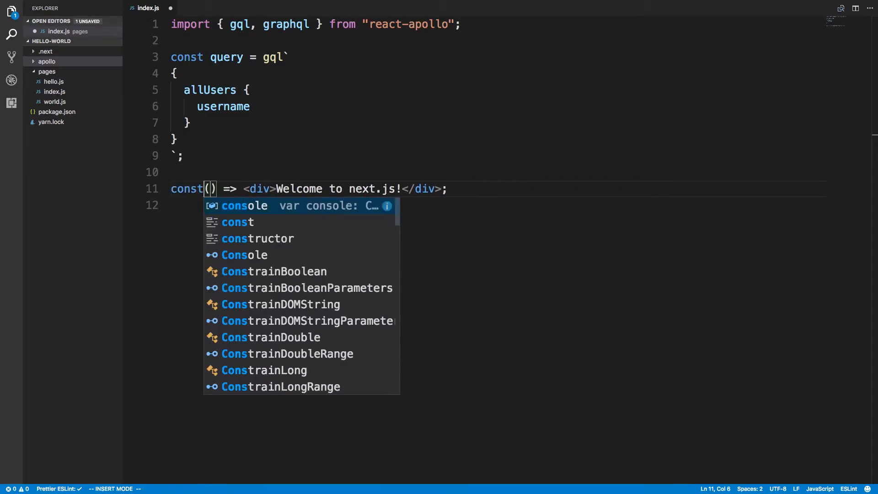
key("Escape")
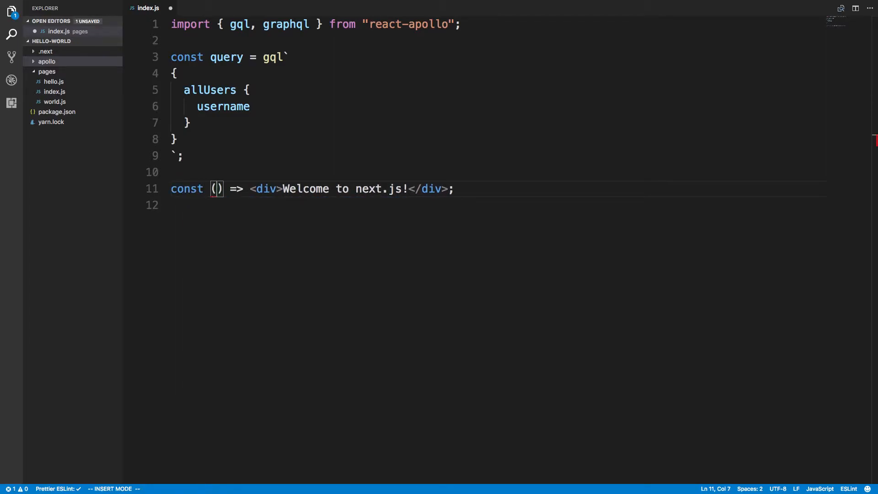
type("Graphql")
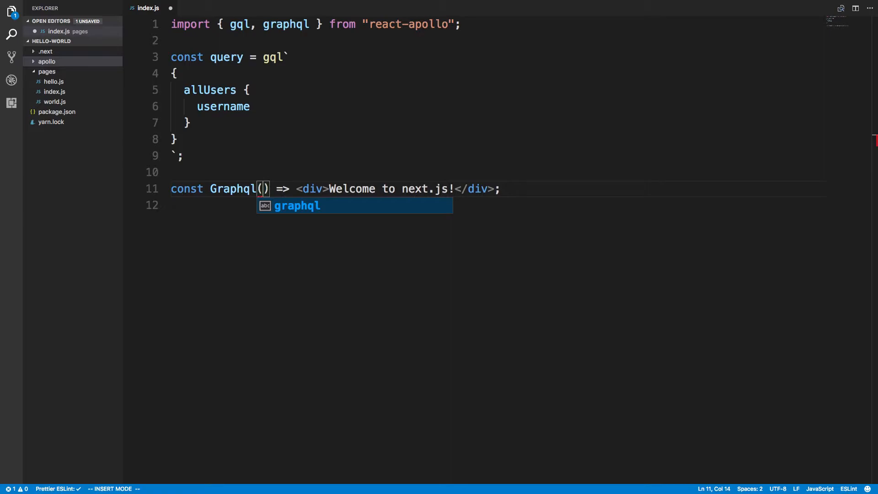
type("QLIndex")
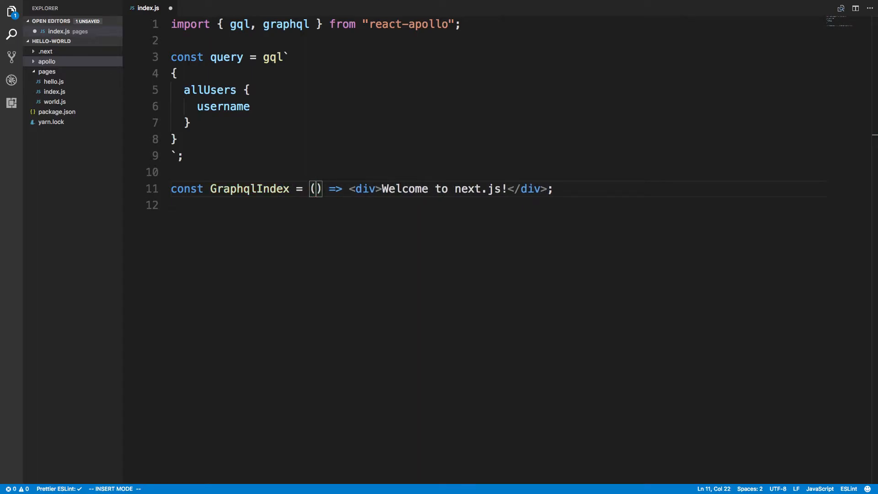
type("graphql(query)(")
type("c")
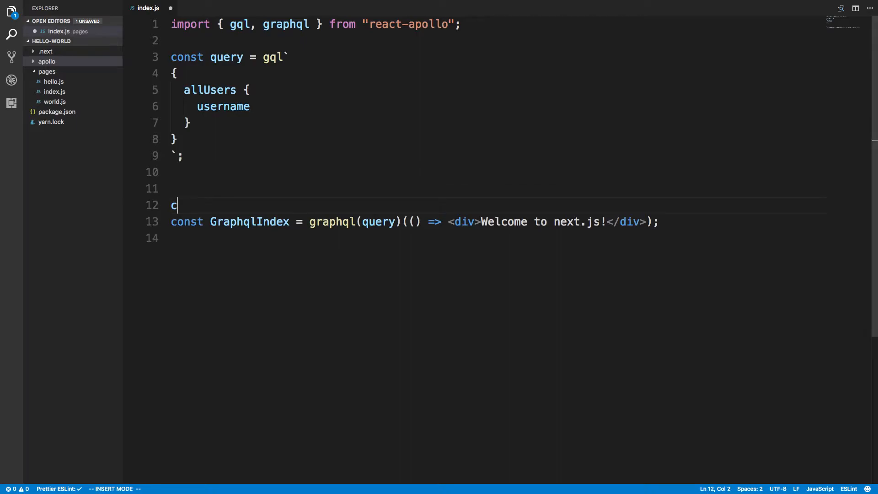
type("onst index =")
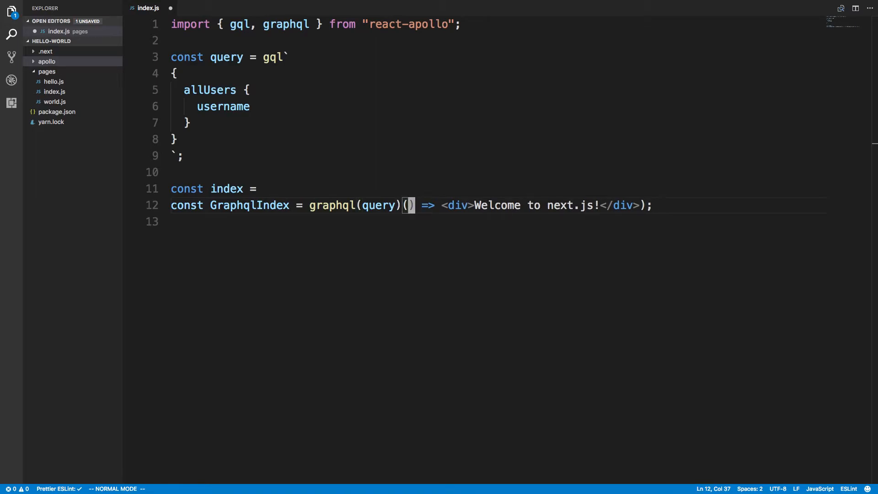
Pass index into graphql(query)(index), trying then undoing a { data } parameter on index.
left_click_drag(403, 205, 585, 205)
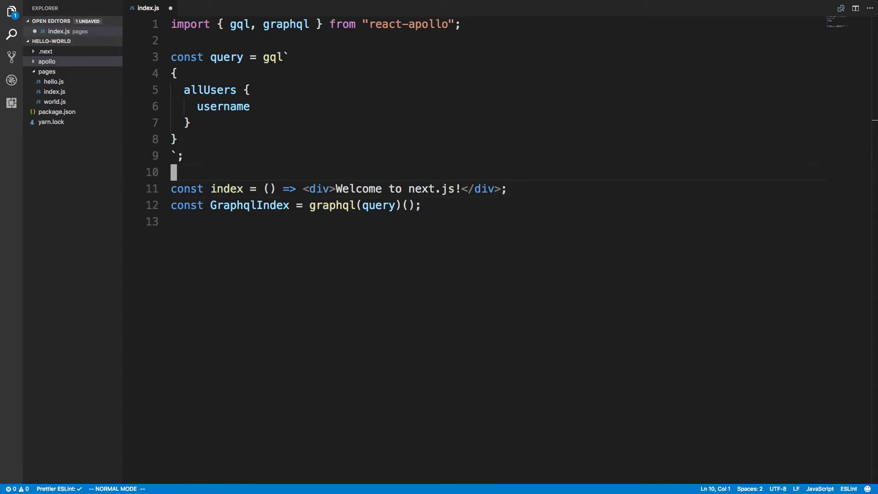
key("ctrl+s")
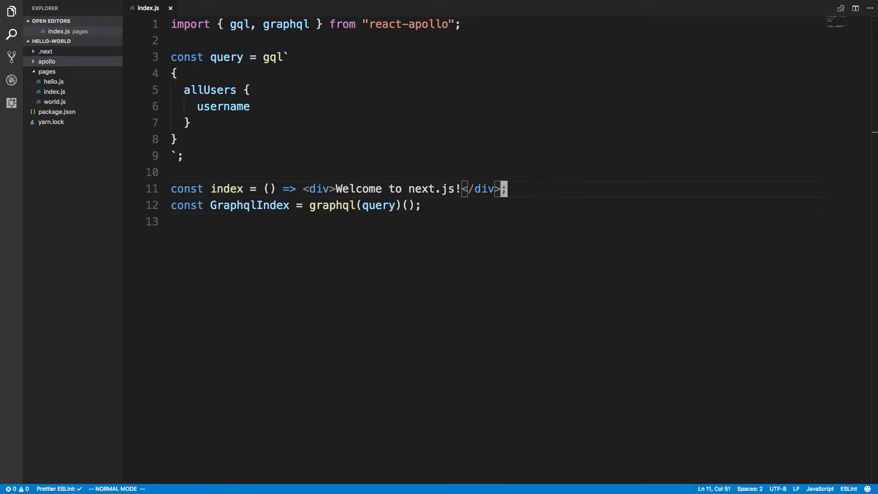
type("index")
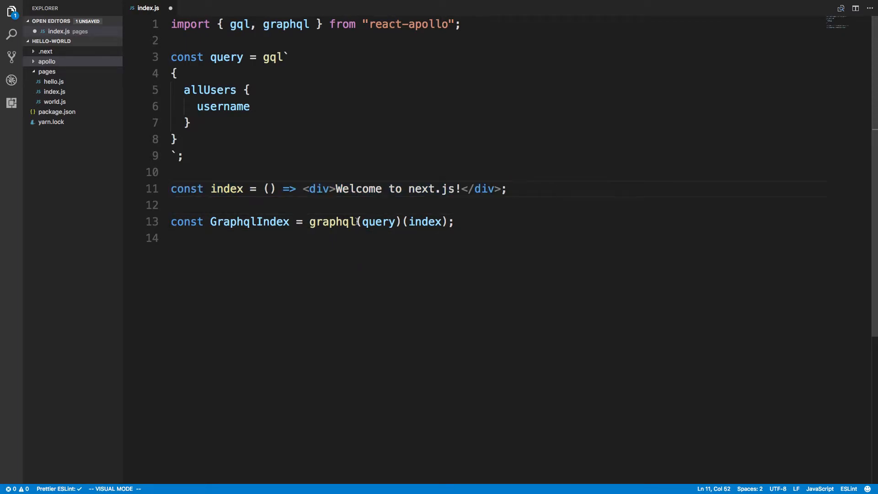
key("Escape")
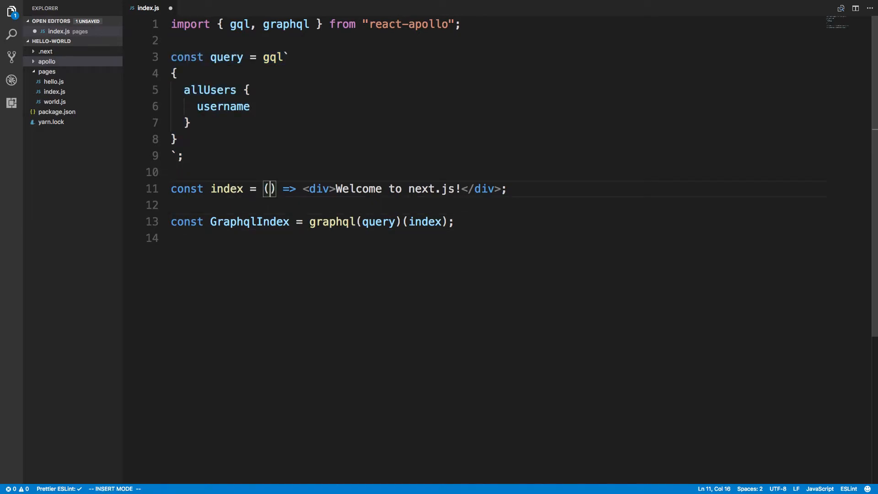
type("{ data}")
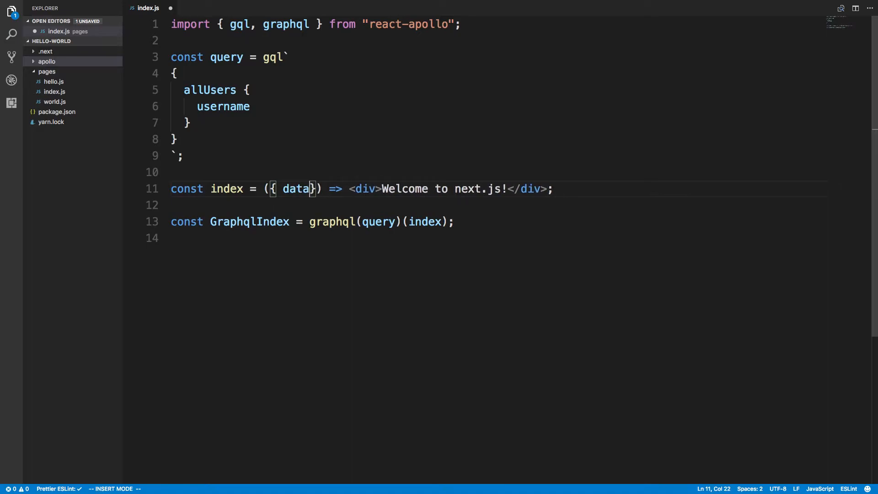
key("Escape")
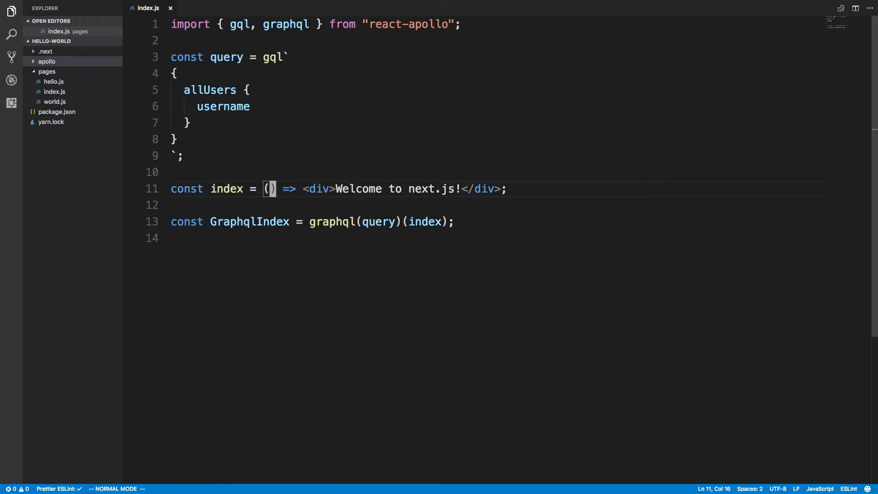
mouse_move(338, 142)
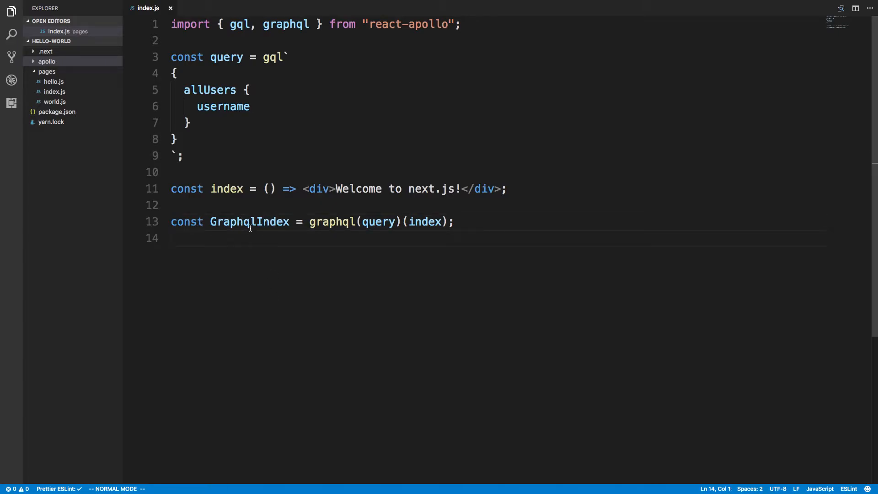
mouse_move(262, 255)
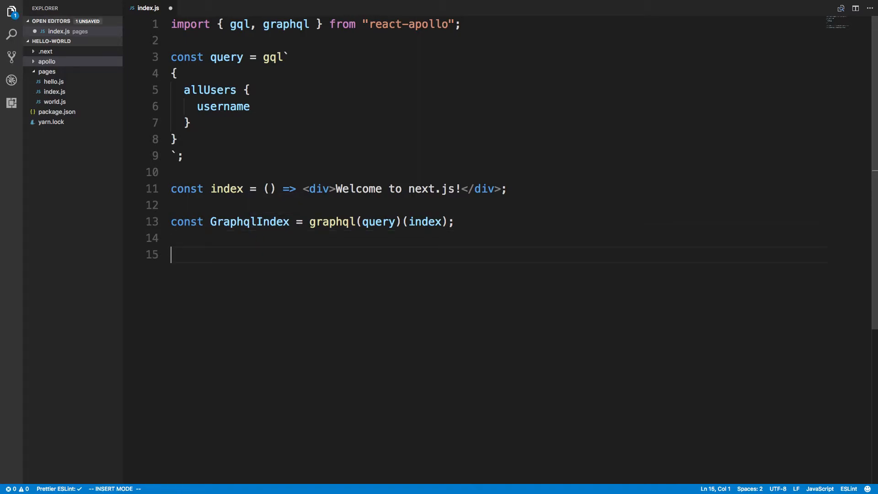
Import withData from "../apollo/withData" on line 2 and begin export default withData at the bottom.
type("import")
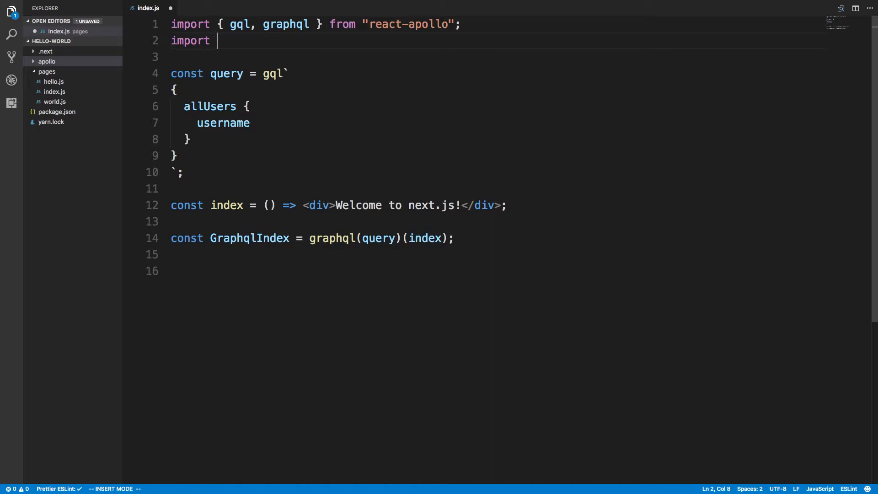
type("withData from \"../apollo/withData\";")
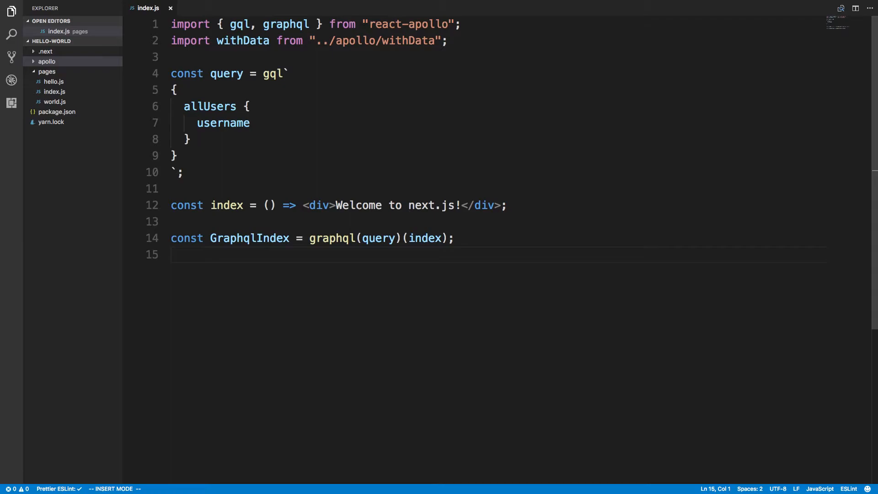
type("export default")
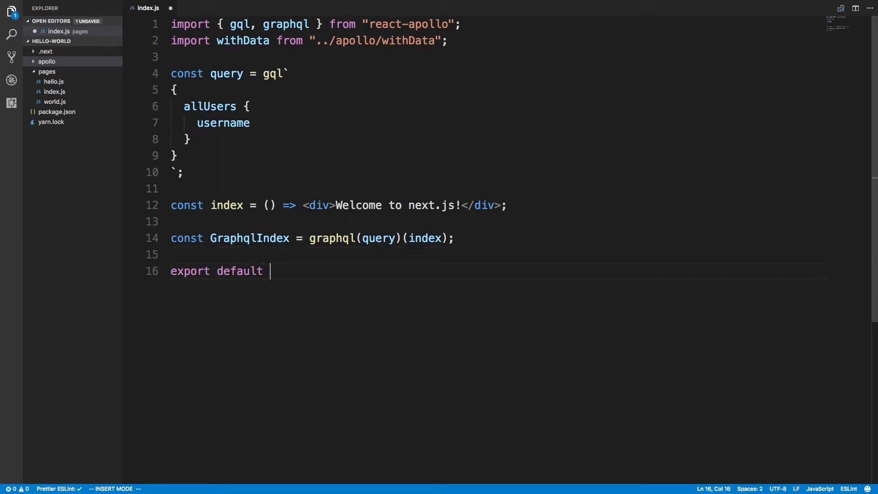
type("withData")
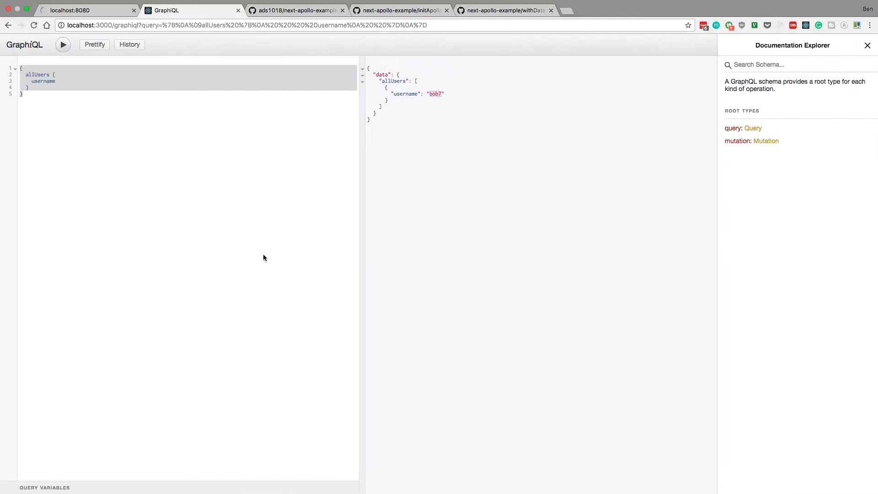
left_click(73, 9)
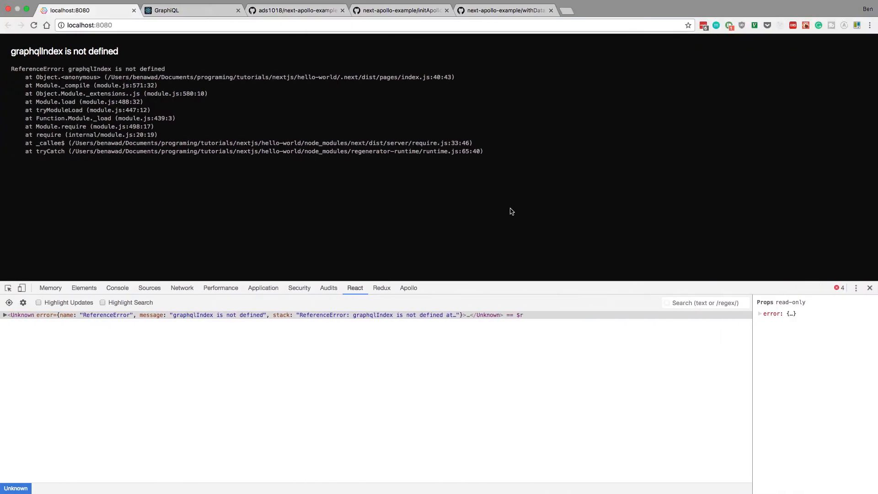
Reload the page to show Welcome to next.js! and check the Console, then the React component tree.
left_click(34, 24)
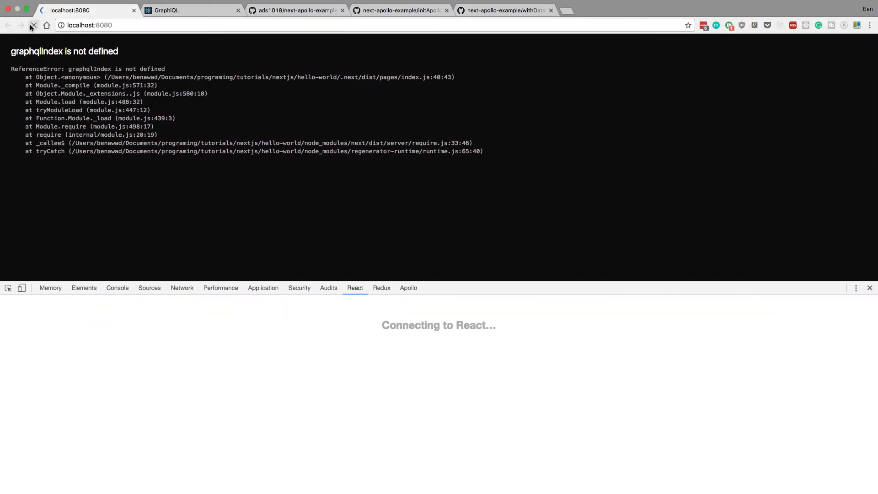
left_click(33, 26)
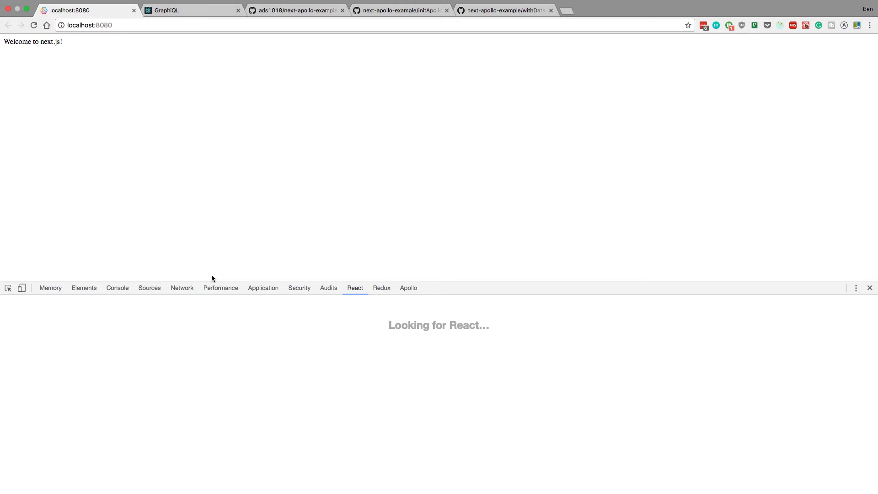
left_click(117, 287)
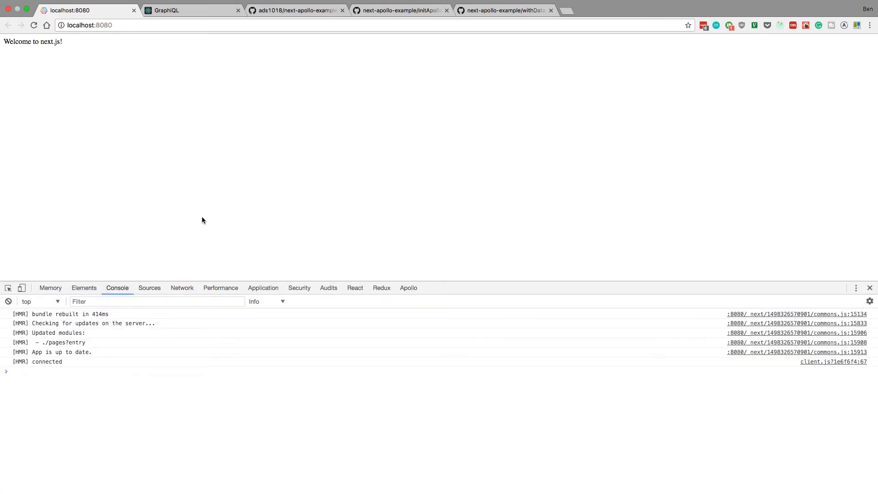
left_click(355, 287)
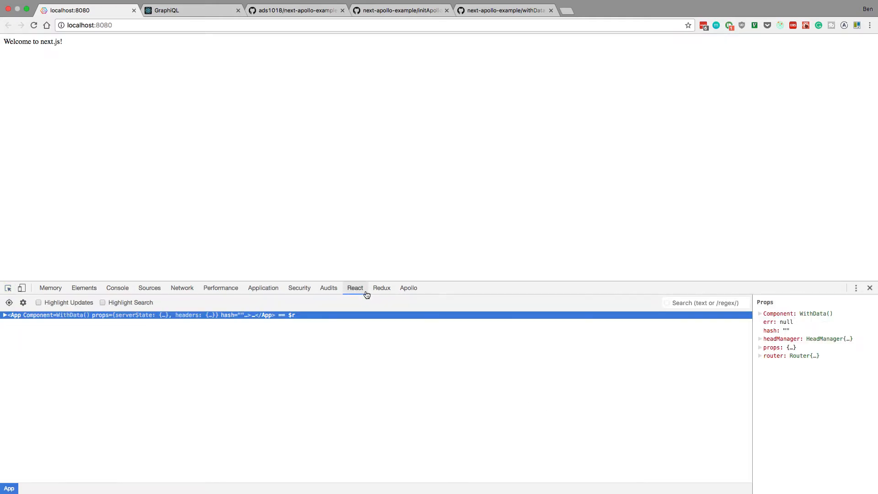
Expand App > Container > WithData > Apollo(index) > index and reveal data.allUsers[0] with username bob7.
left_click(4, 315)
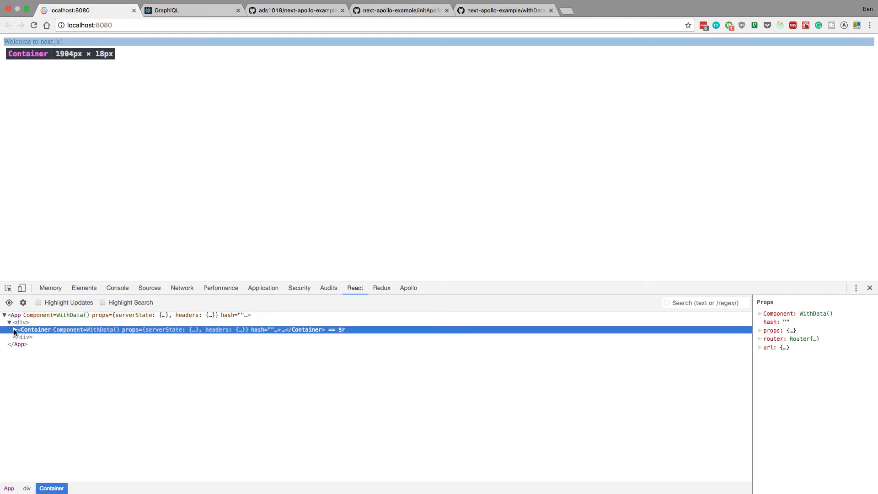
left_click(14, 329)
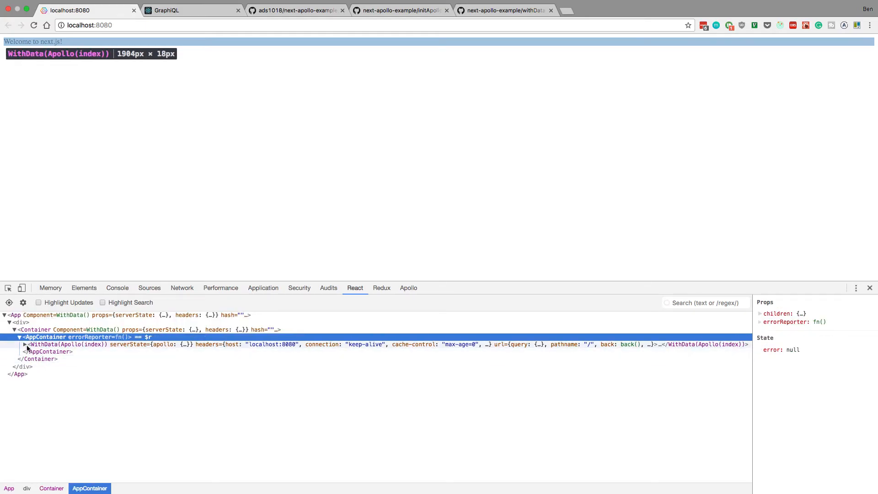
left_click(25, 343)
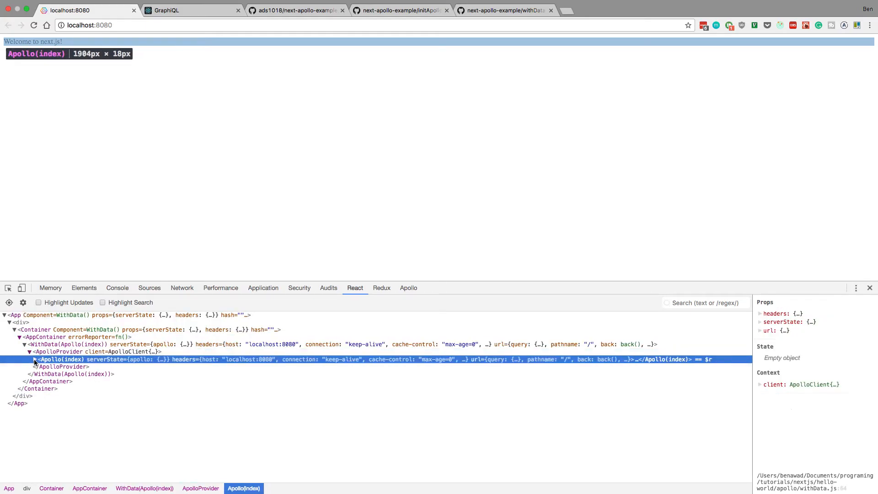
left_click(32, 359)
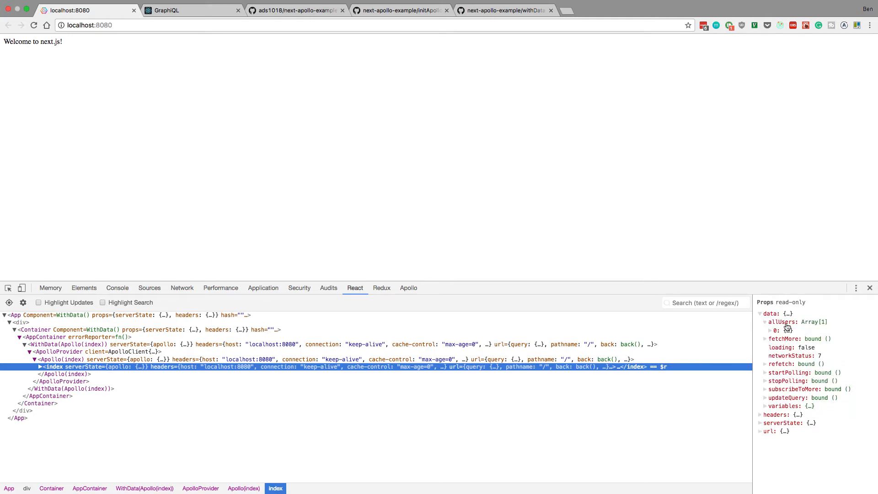
left_click(764, 330)
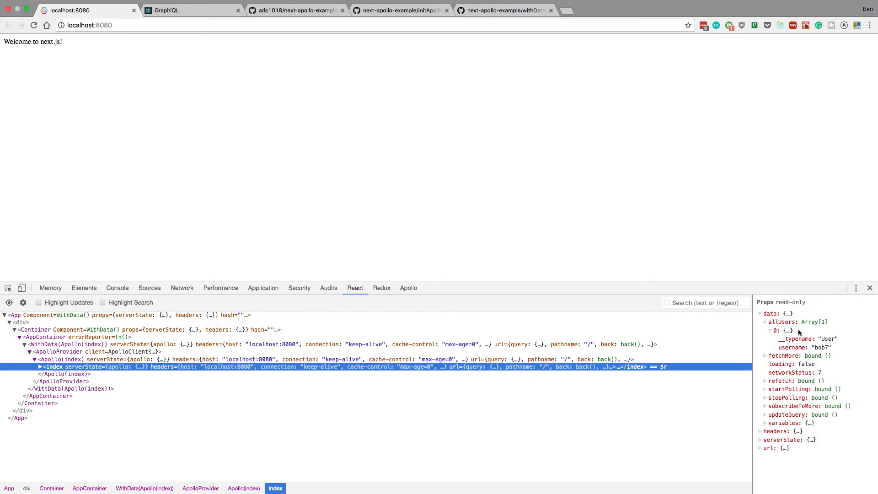
mouse_move(832, 347)
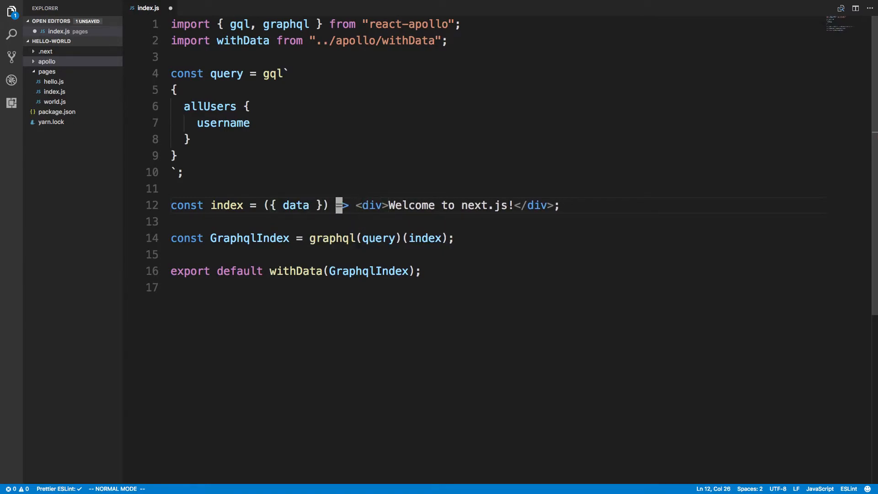
Change ({ data }) to ({ data: { allUsers } }) and spread the welcome div over parenthesized lines with an empty line inside.
type(": { }")
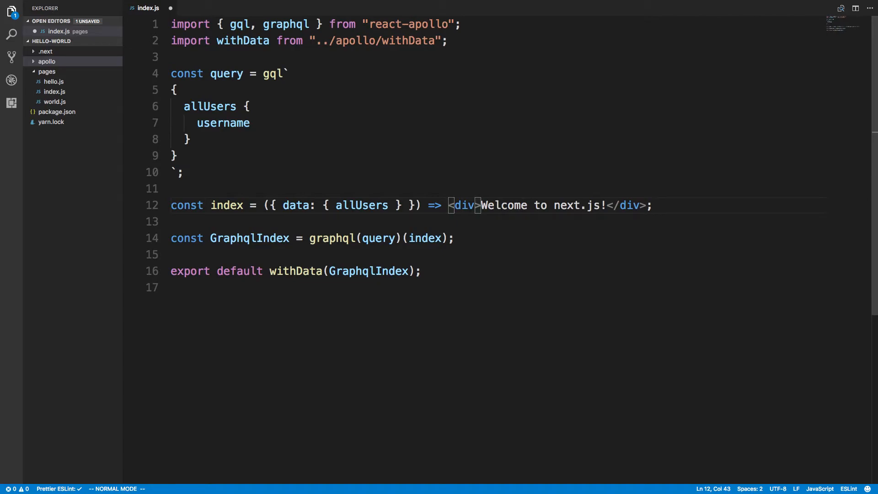
key("Enter")
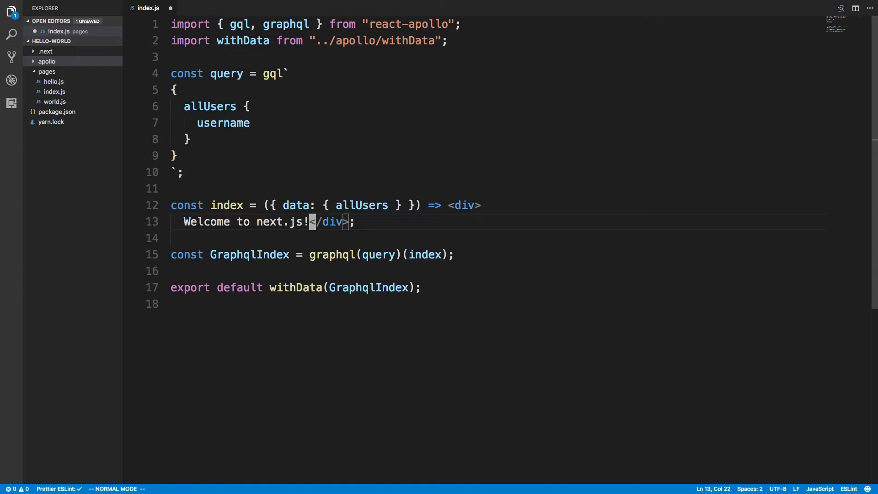
key("Enter")
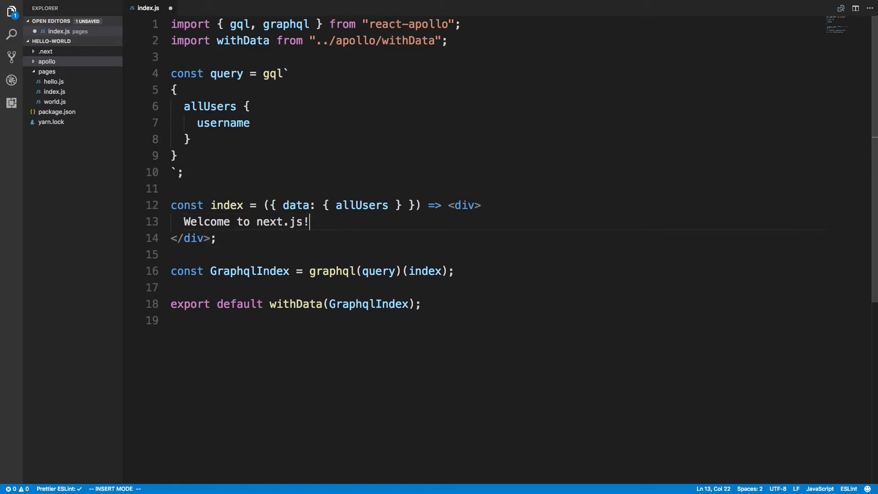
key("Escape")
type("(")
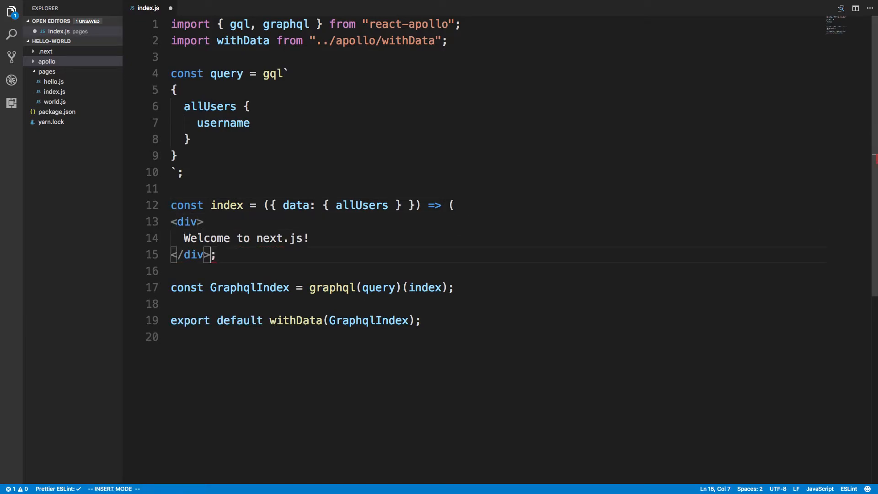
key("Enter")
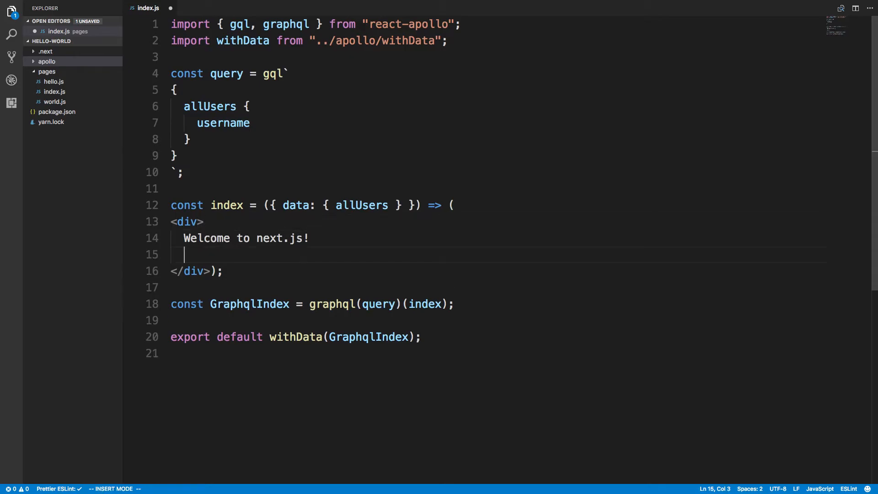
Write {allUsers.map((u, i) => <li key={i}>u.username</li>)} inside the div.
type("{all}")
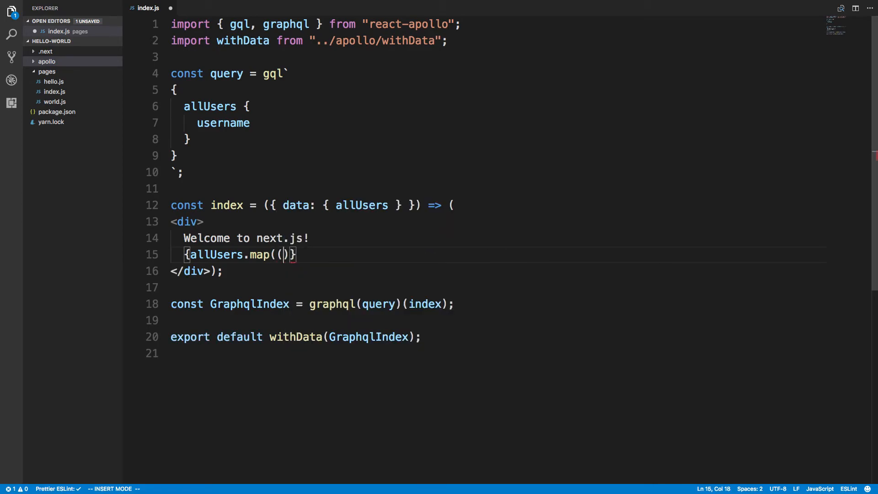
type("u ,")
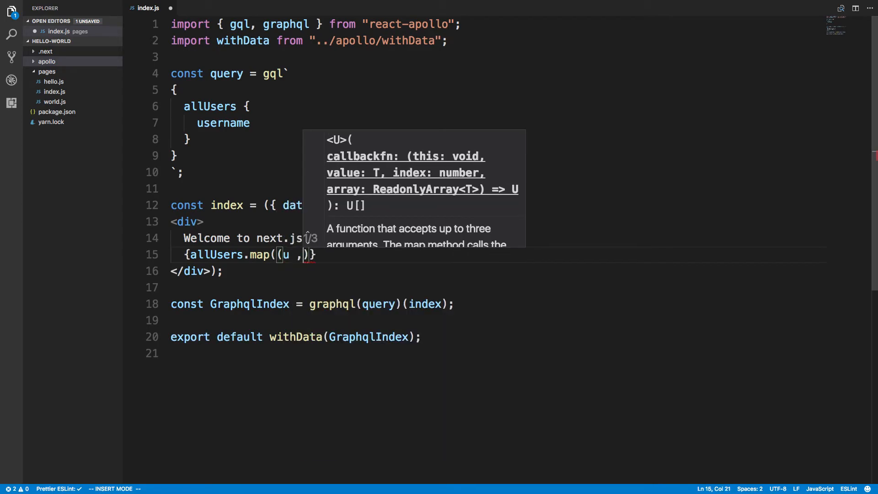
type("i) => <")
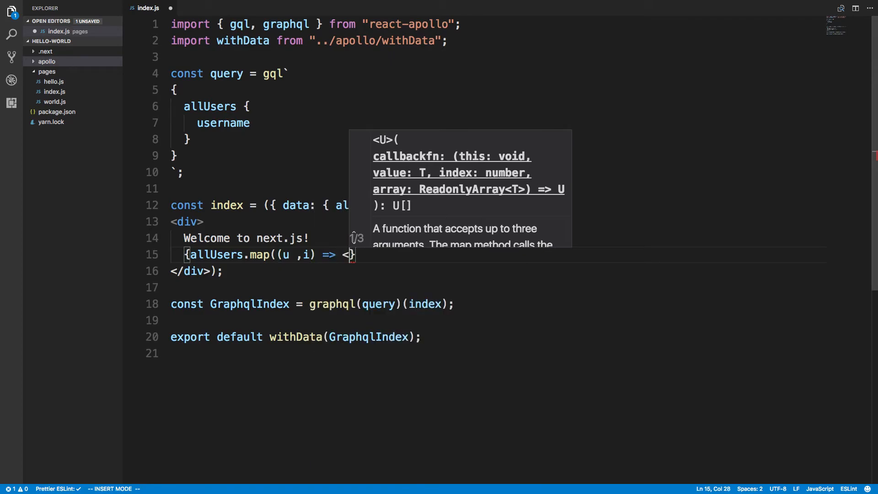
type("li>")
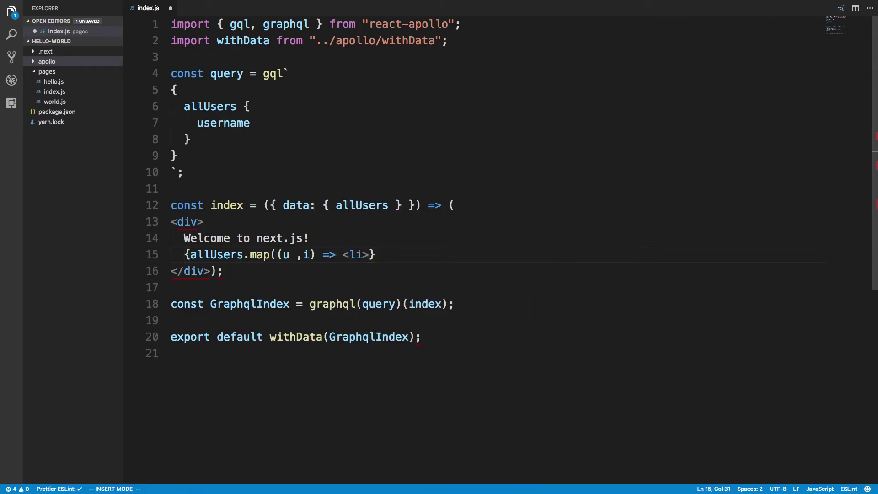
type("u.username</li>")
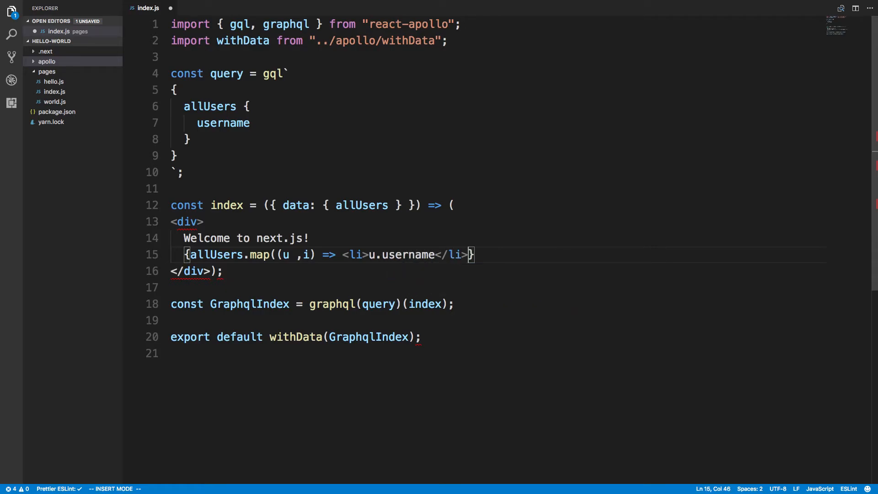
type("k")
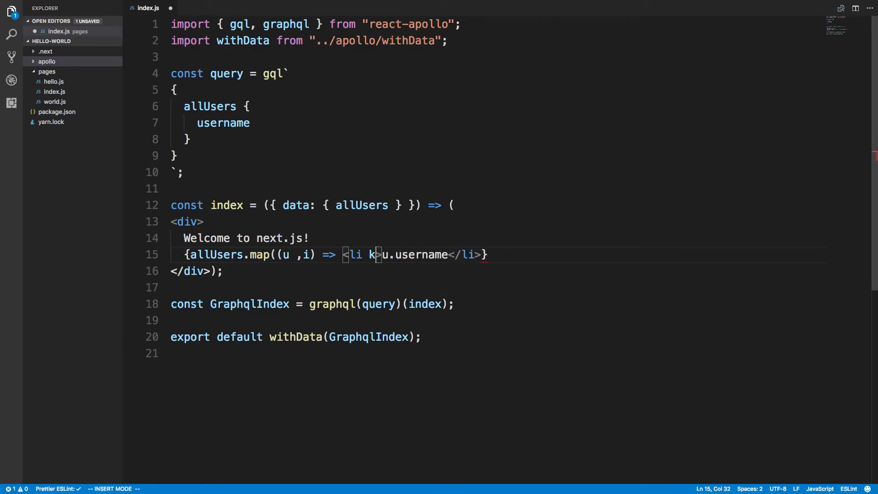
type("ey={i")
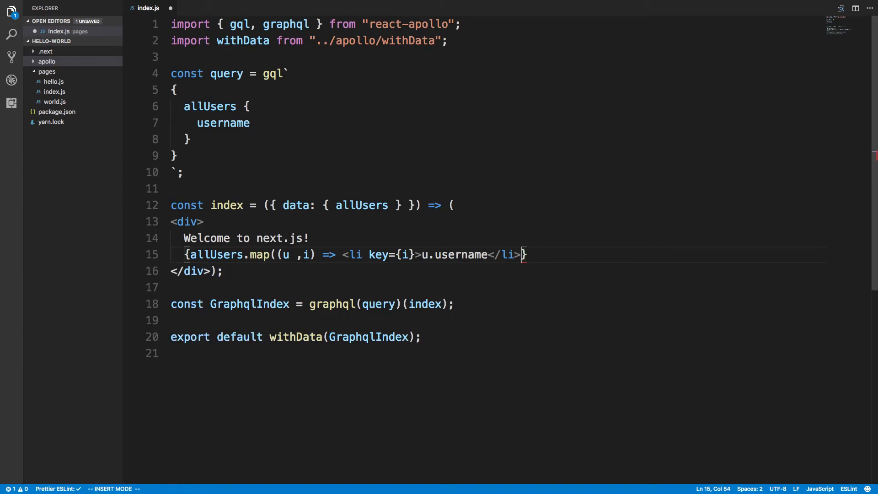
type(")")
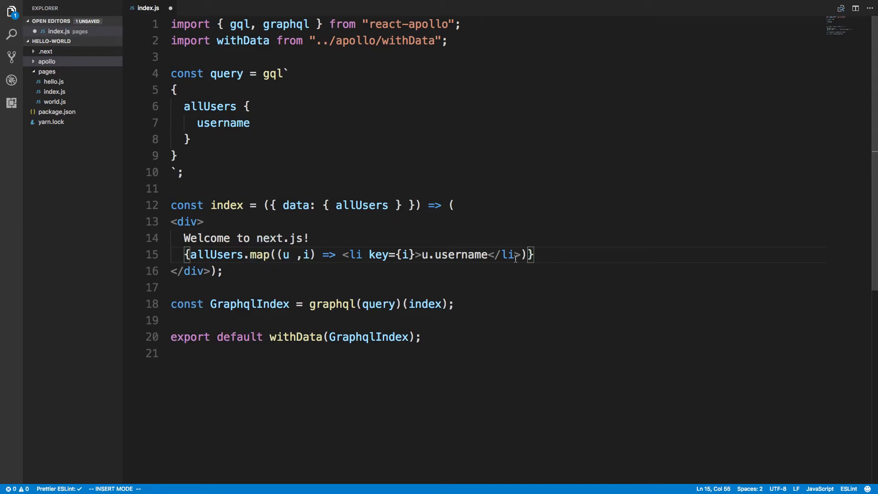
Add an opening <ul> on a new line above the mapped list items.
type("<")
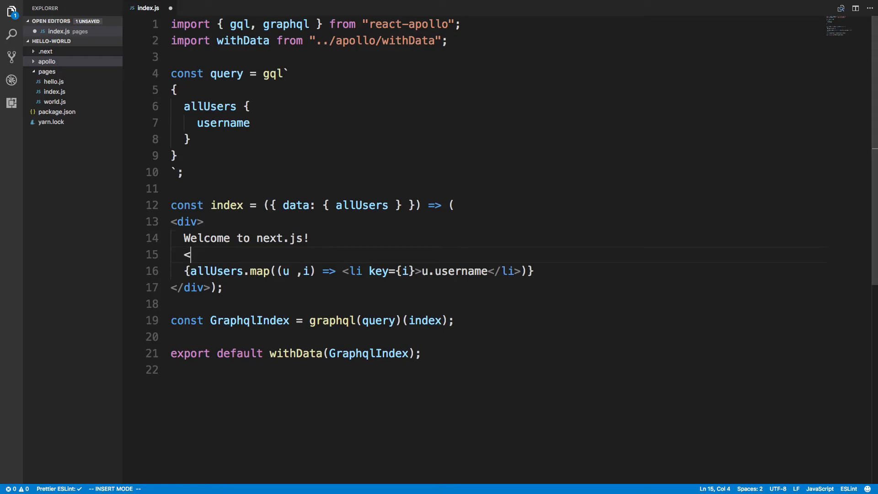
type("ul>")
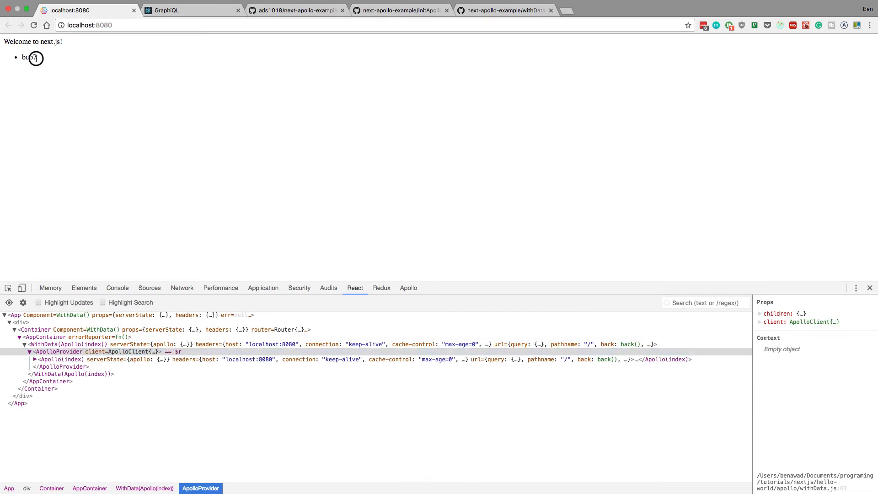
mouse_move(122, 78)
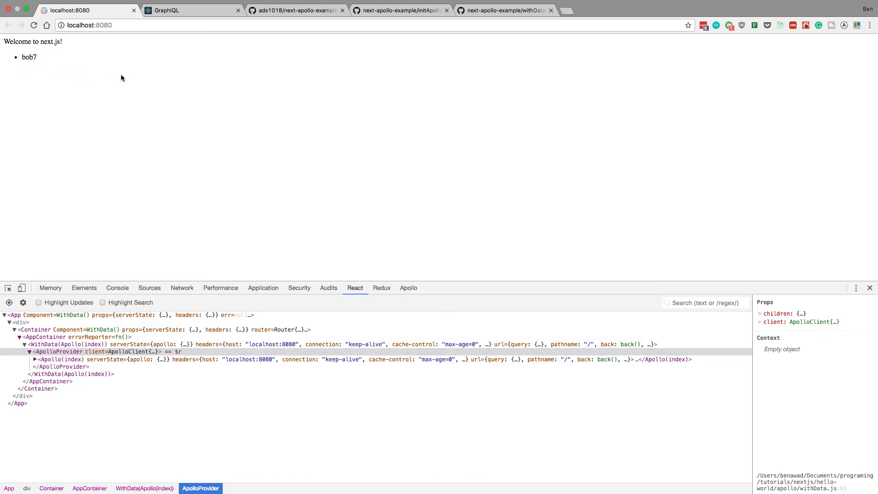
mouse_move(118, 64)
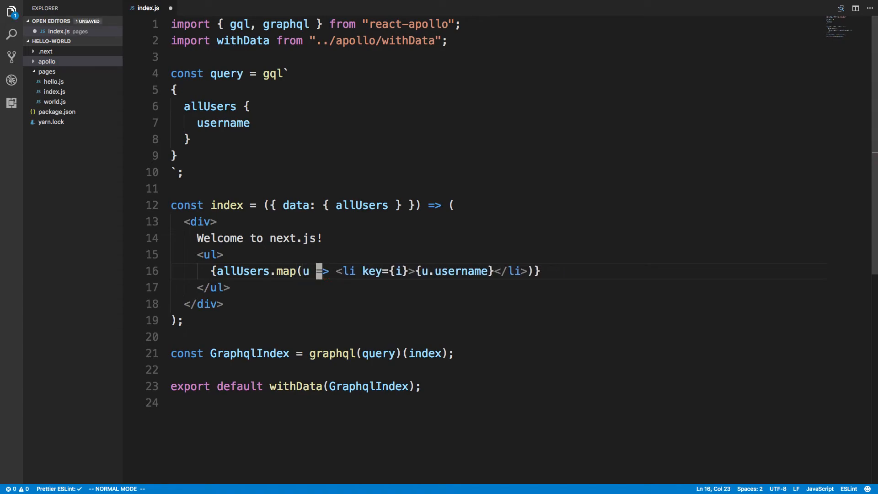
Key each li by u.id and request id above username in the allUsers query.
type("u.")
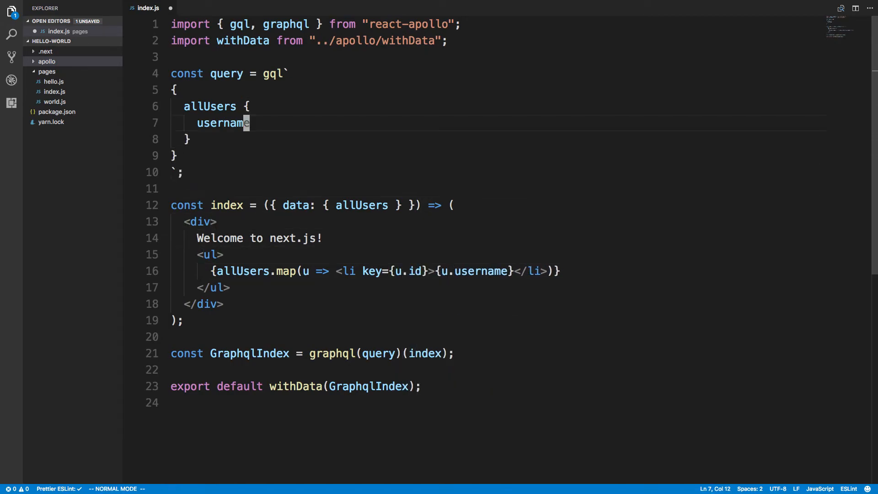
type("id")
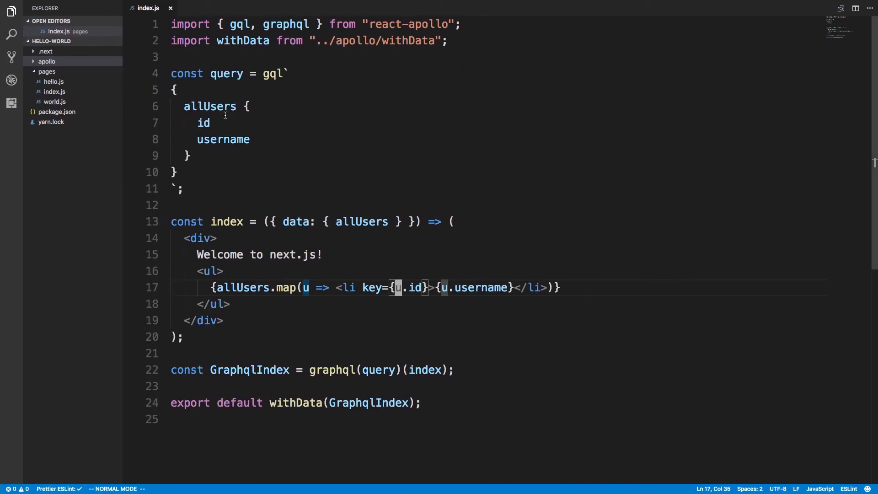
mouse_move(395, 236)
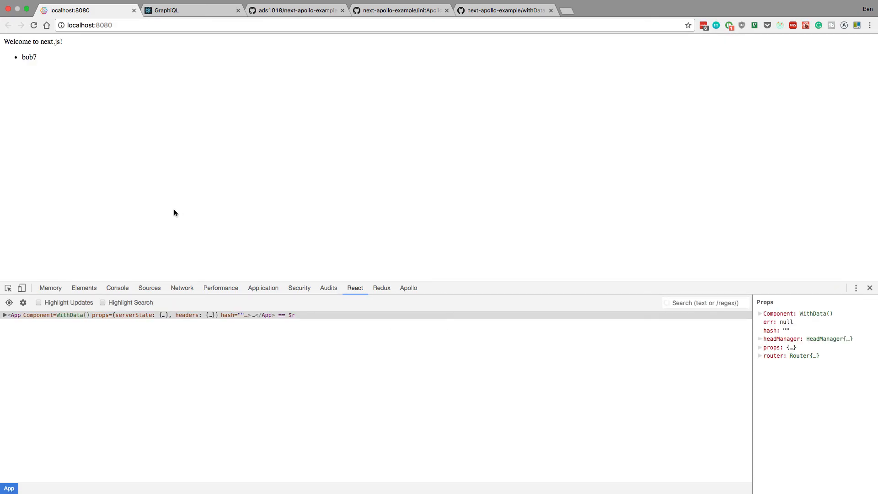
mouse_move(114, 390)
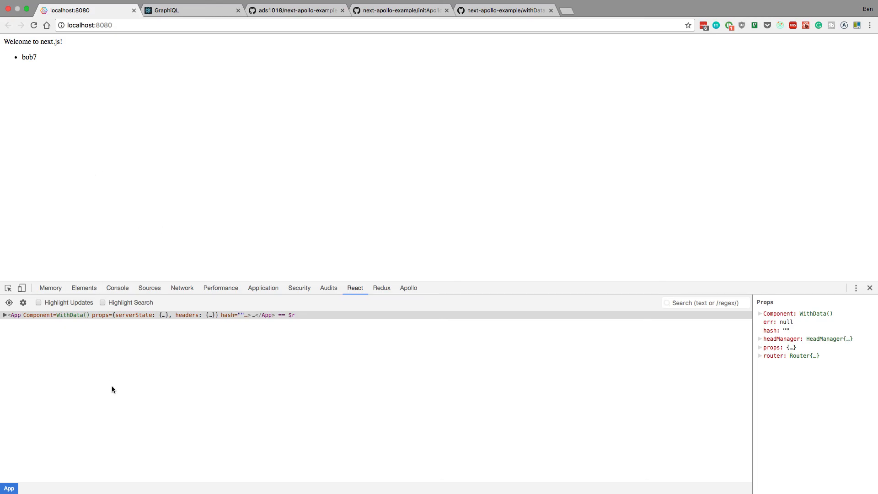
Show the DevTools Console while the page still lists bob7, then move to the next-apollo-example GitHub tab.
left_click(117, 288)
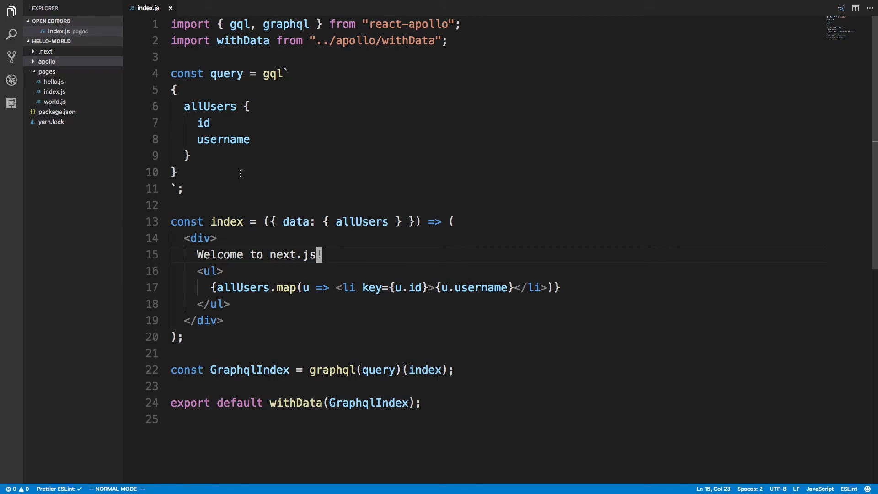
left_click(443, 369)
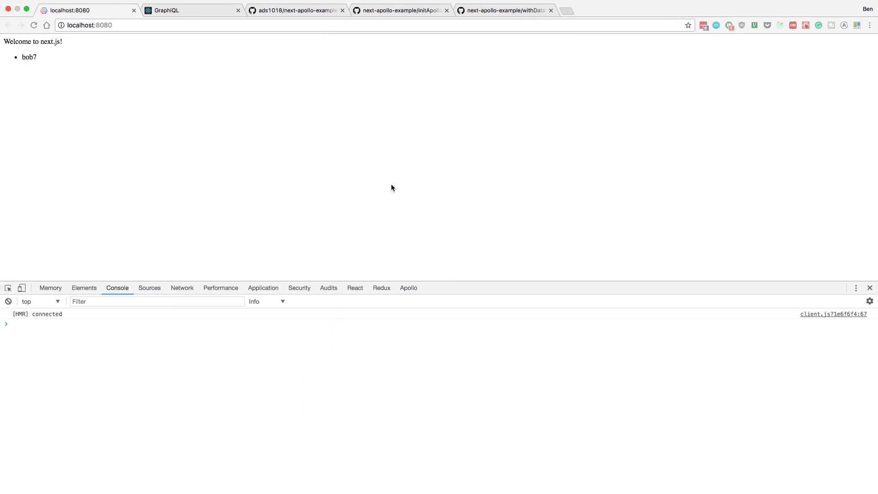
left_click(298, 9)
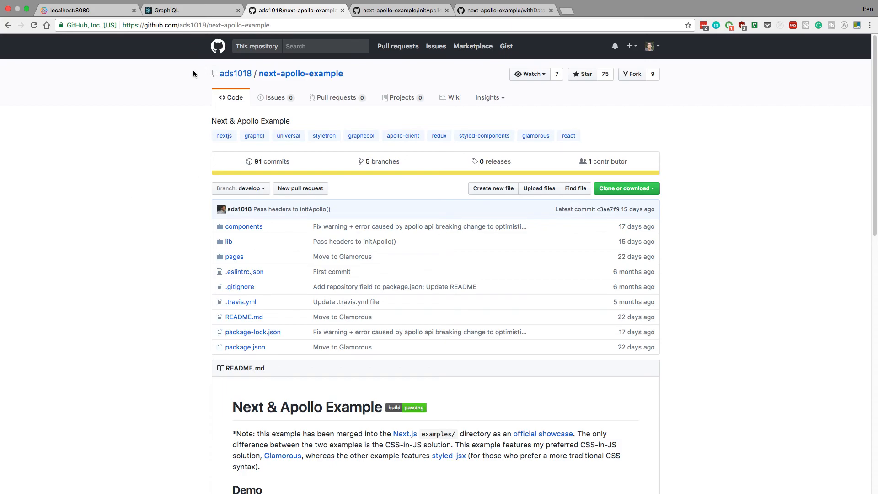
mouse_move(260, 199)
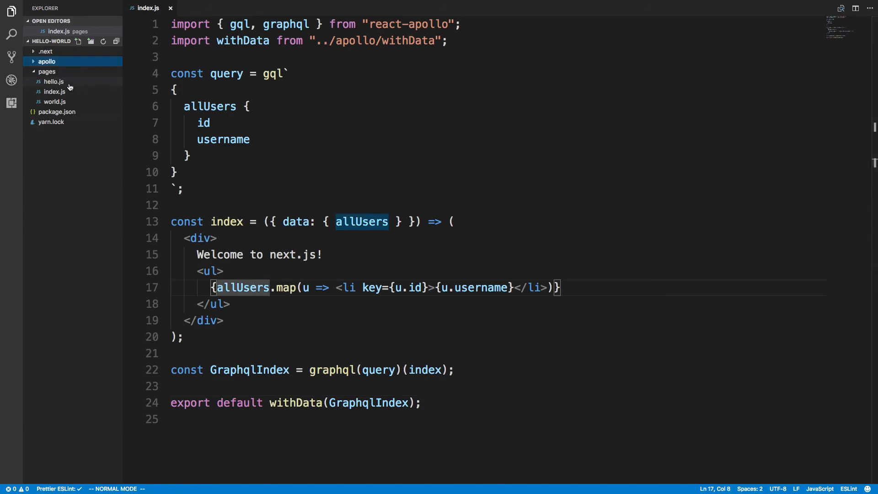
Review hello.js from the pages folder with its withData wrapper, then expand the apollo folder.
left_click(53, 81)
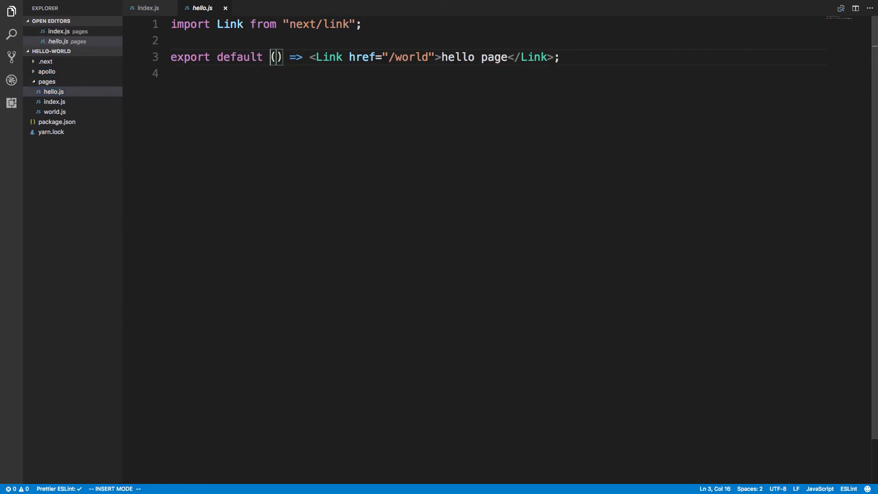
type("withData(j")
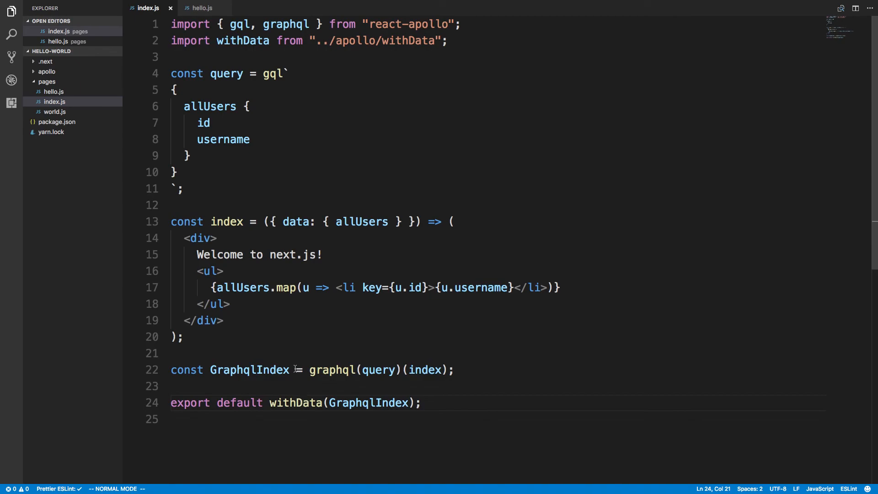
mouse_move(291, 351)
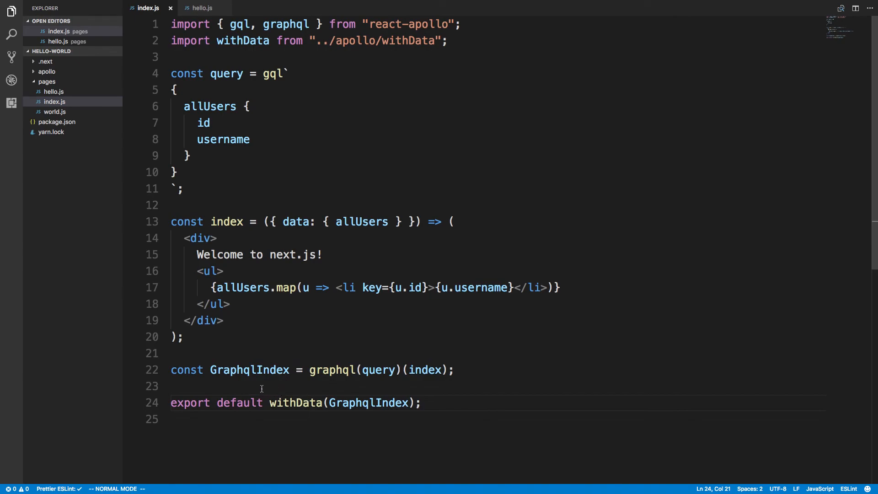
mouse_move(322, 353)
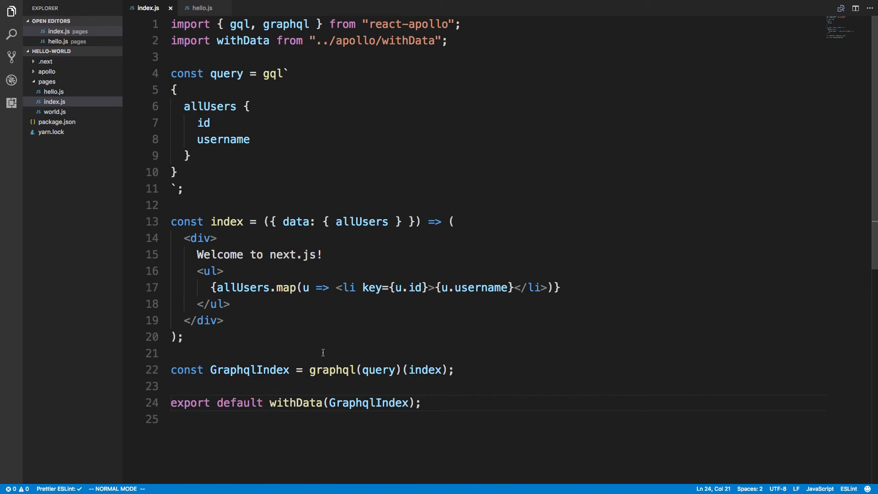
mouse_move(334, 338)
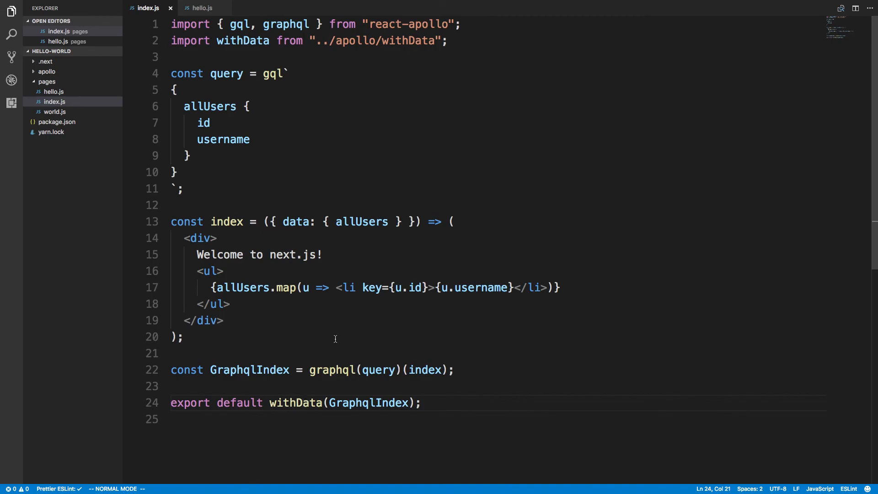
left_click(59, 81)
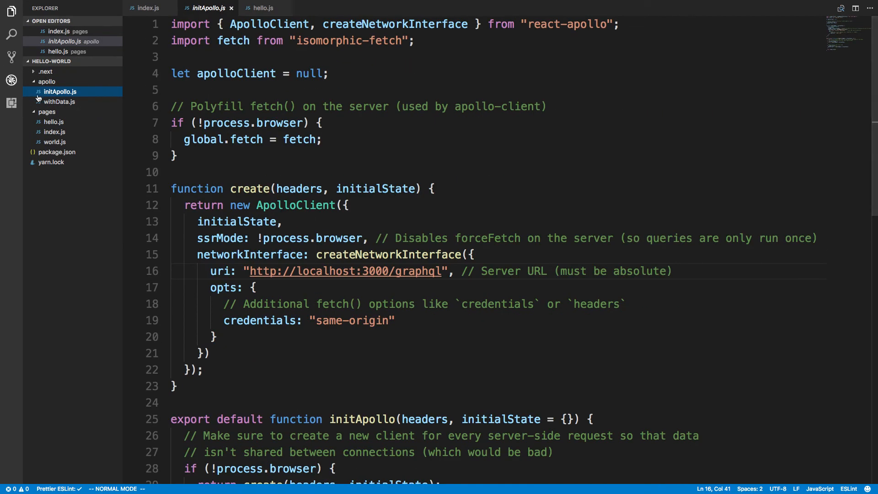
Open withData.js showing render wrapping the component in ApolloProvider with this.apollo.
left_click(58, 101)
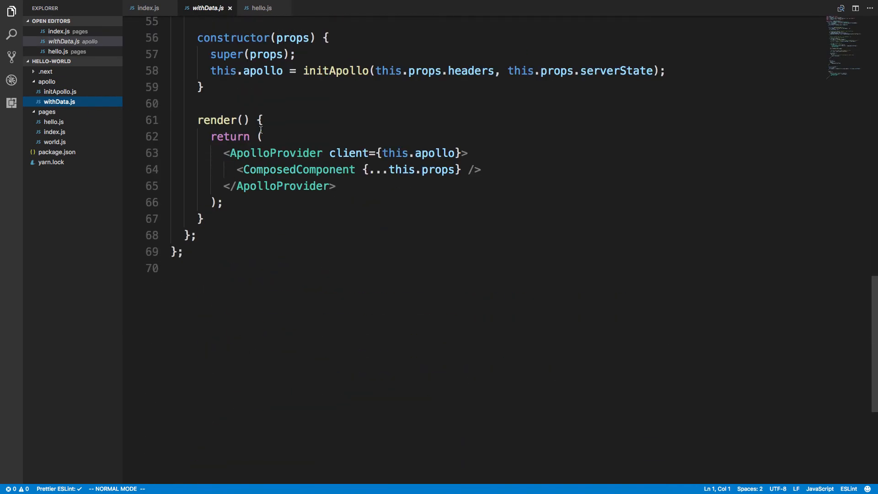